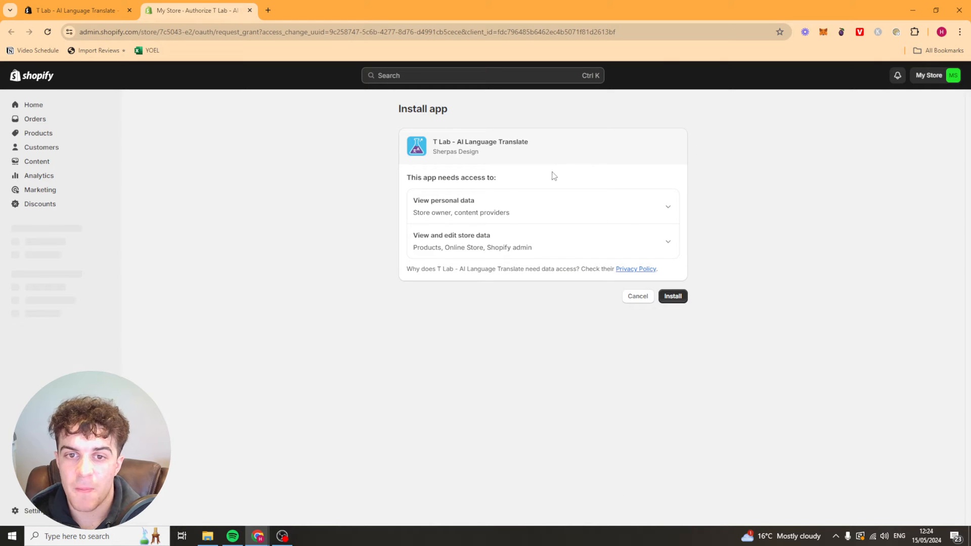
Install the T Lab - AI Language Translate app and land on its home page.
click(673, 297)
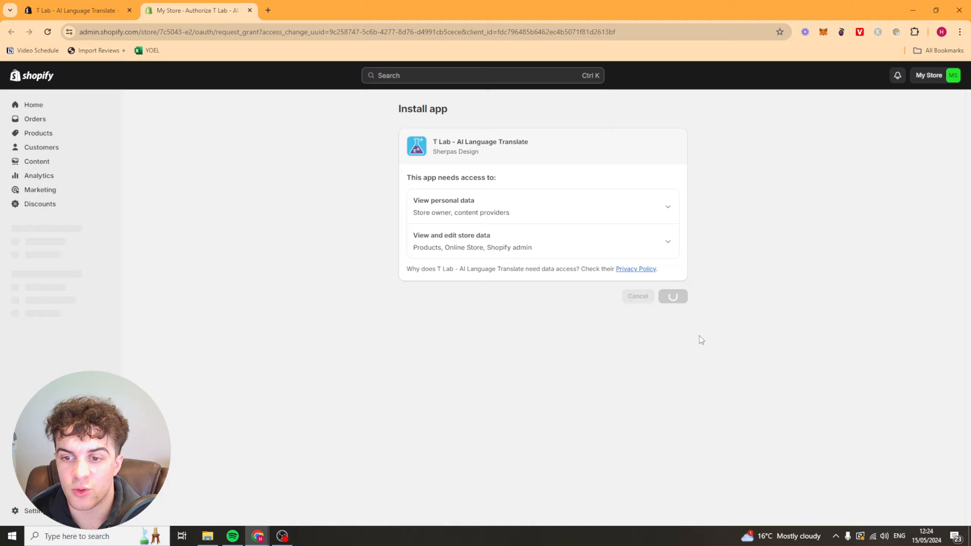
click(673, 296)
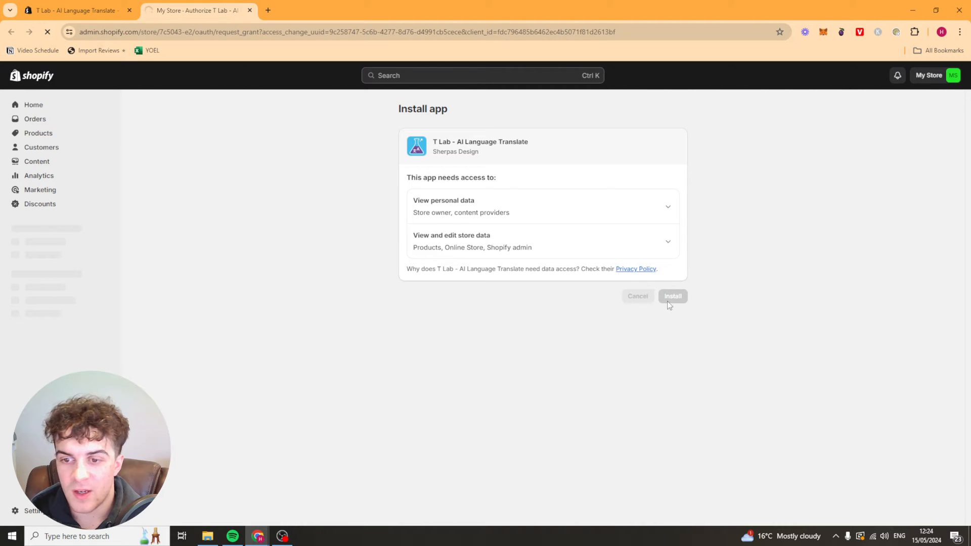
click(672, 296)
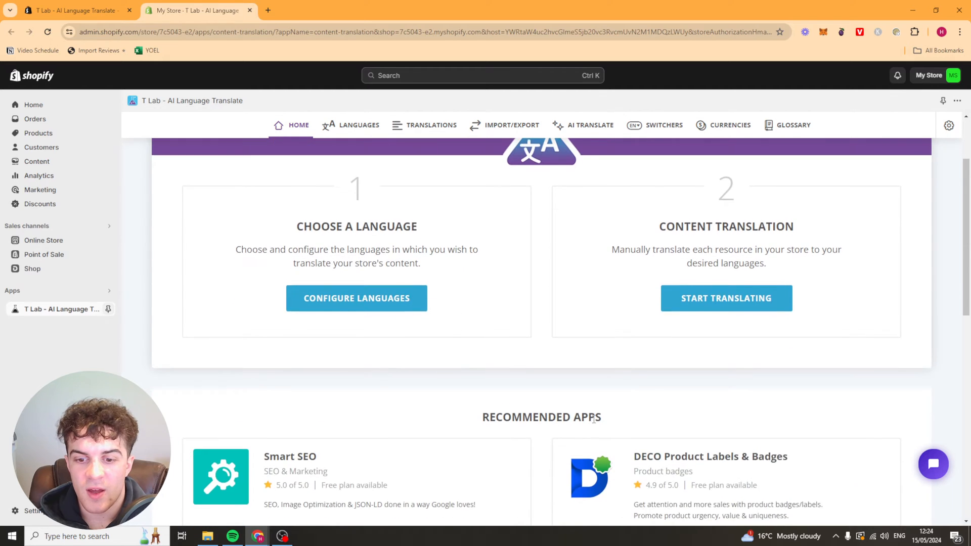
Go to Configure Languages to see the store languages list with English default and Portuguese published.
scroll(up, 3)
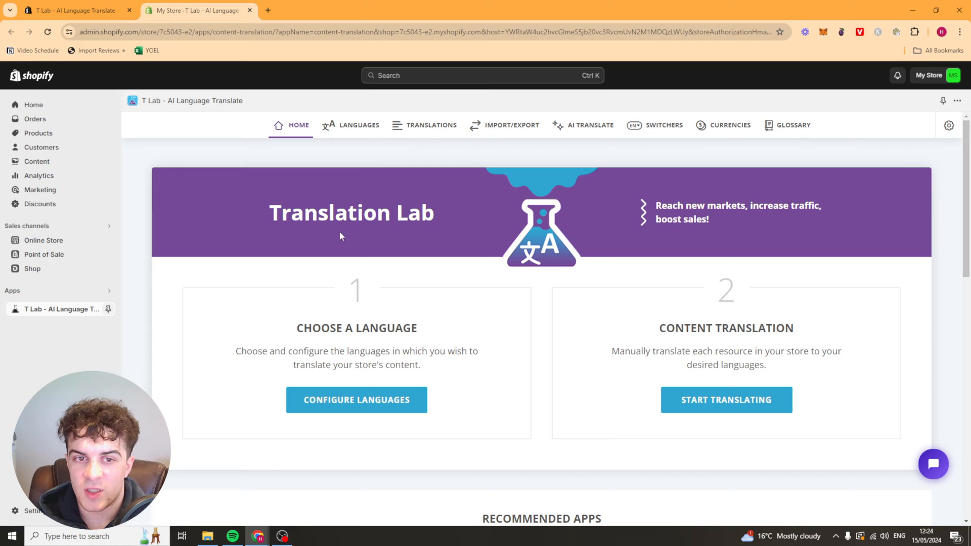
double_click(358, 328)
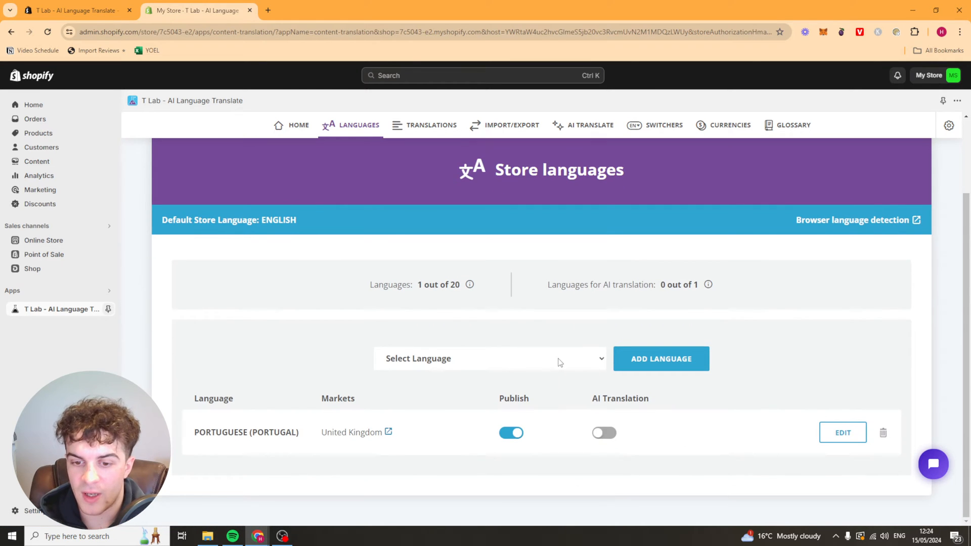
Add Dutch from the Select Language list as a new store language.
click(489, 358)
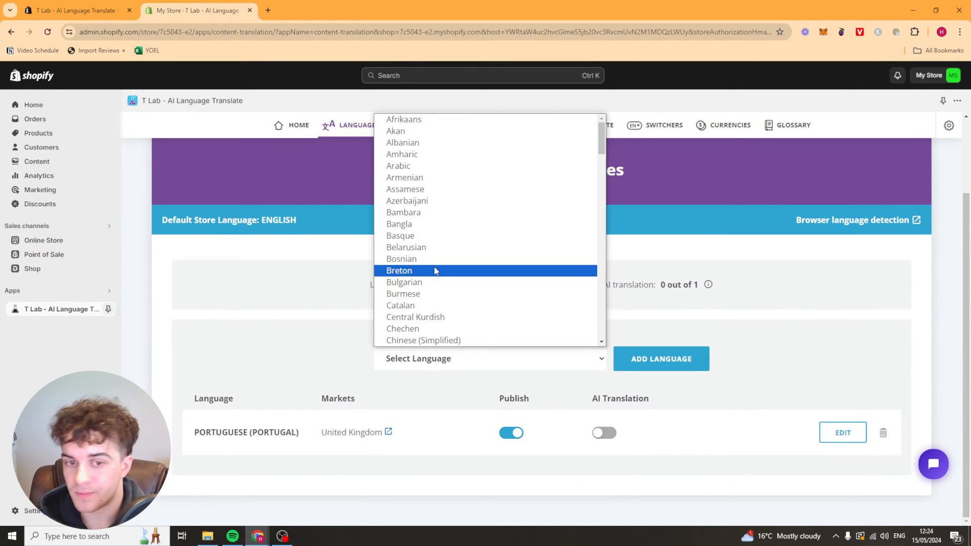
scroll(down, 3)
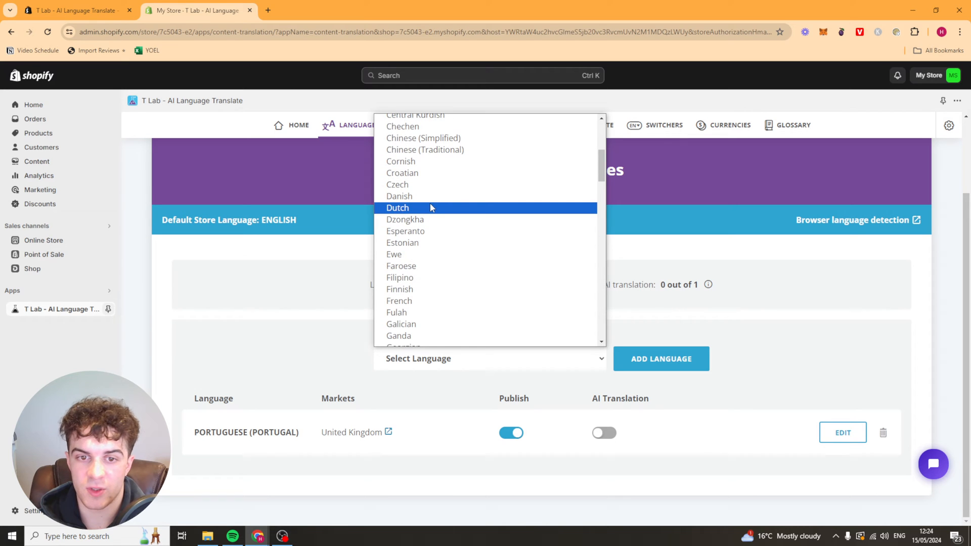
click(397, 207)
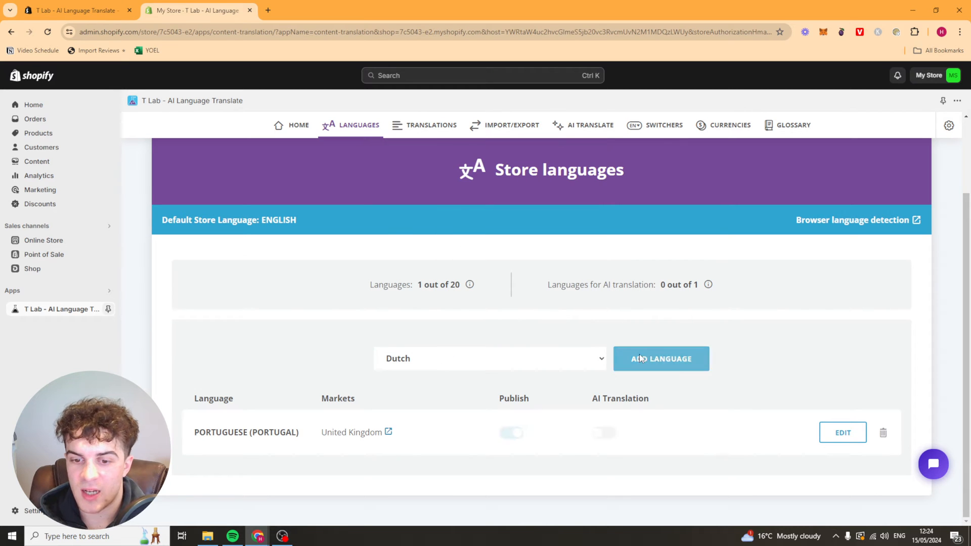
click(660, 358)
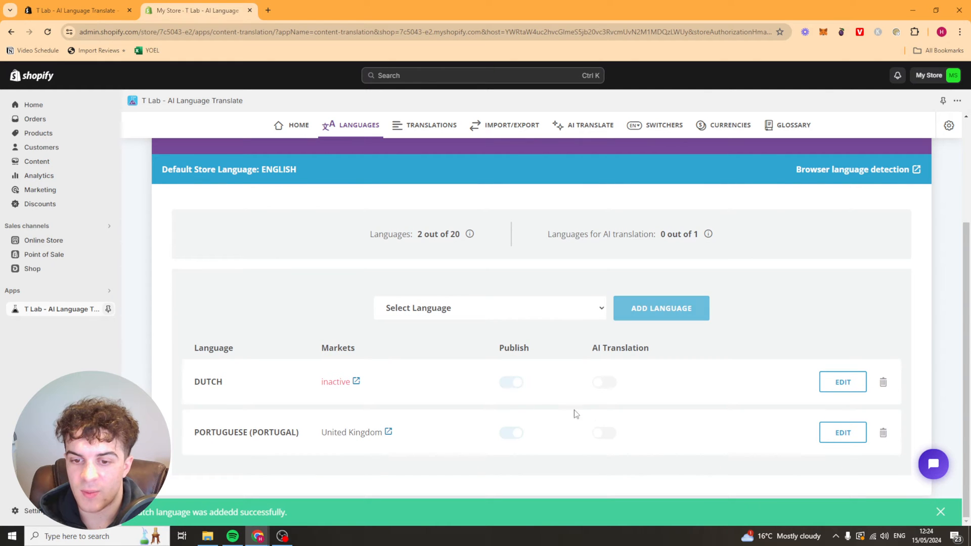
Enable AI Translation for Dutch and confirm the warning with Yes.
click(512, 382)
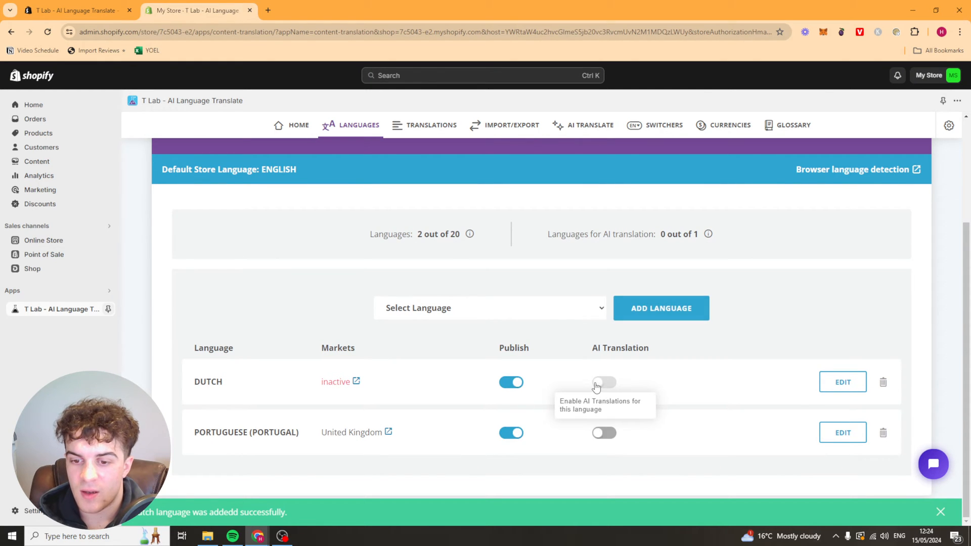
click(603, 382)
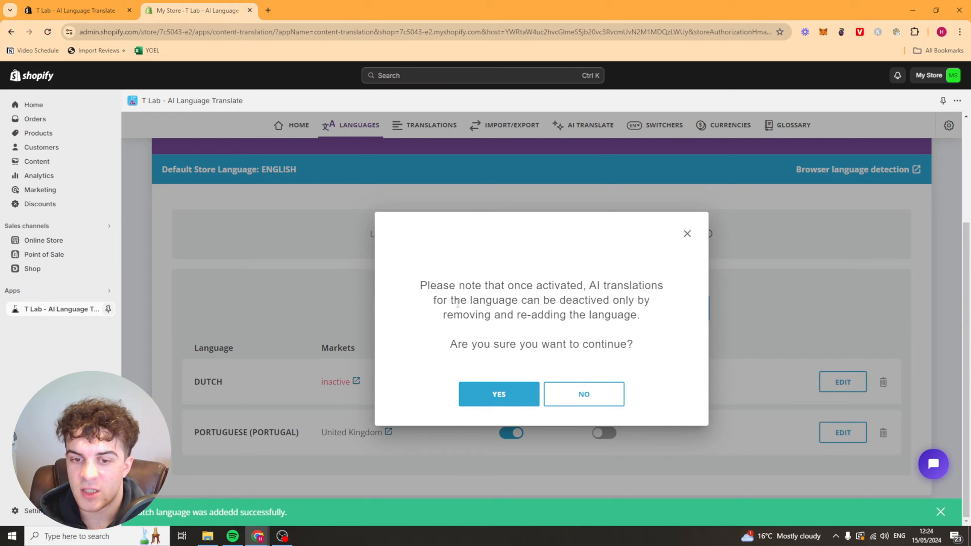
double_click(611, 301)
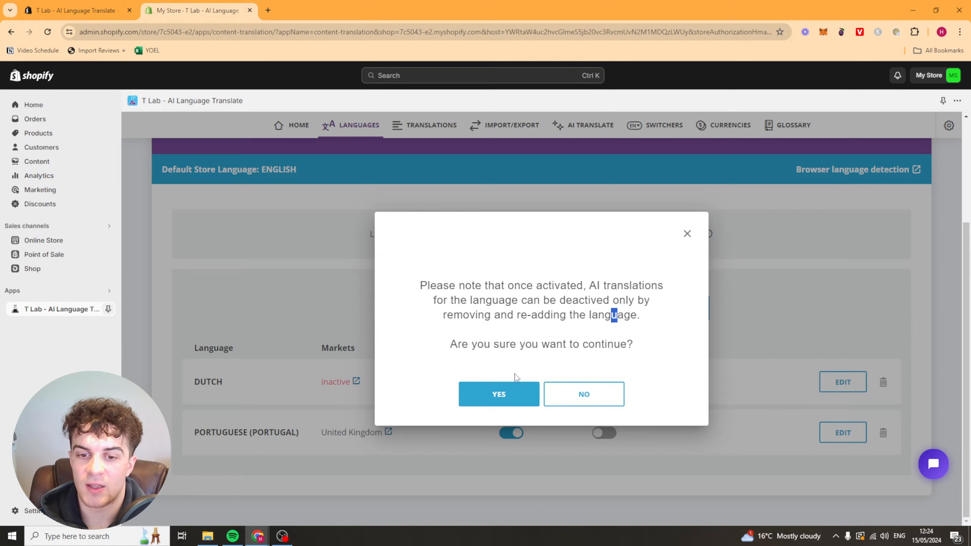
click(499, 394)
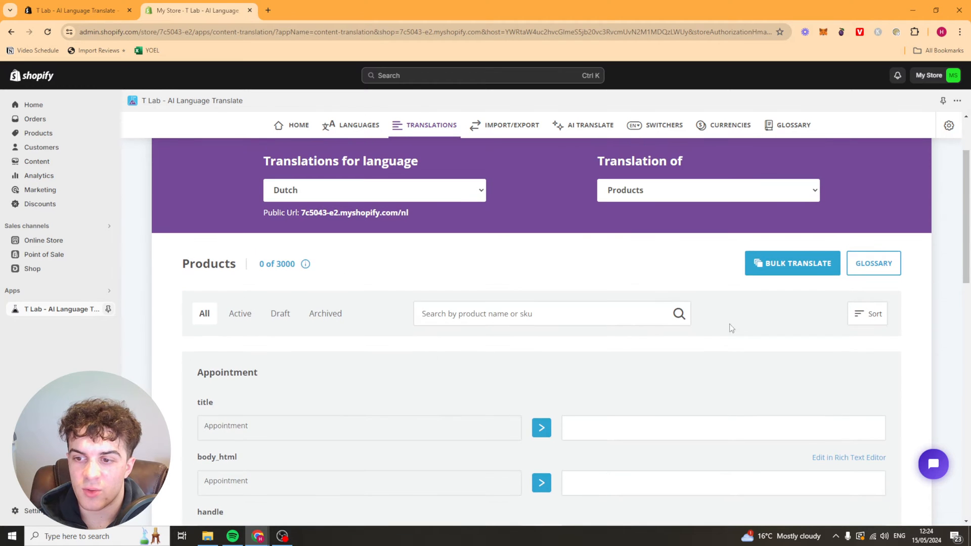
Launch a bulk translation of not-translated Dutch product content, then return to the app home.
click(792, 263)
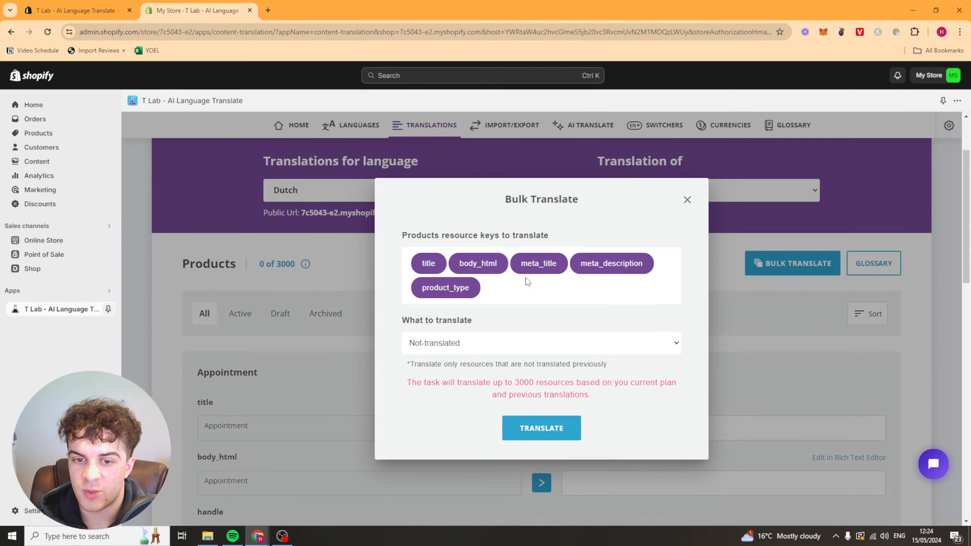
click(540, 343)
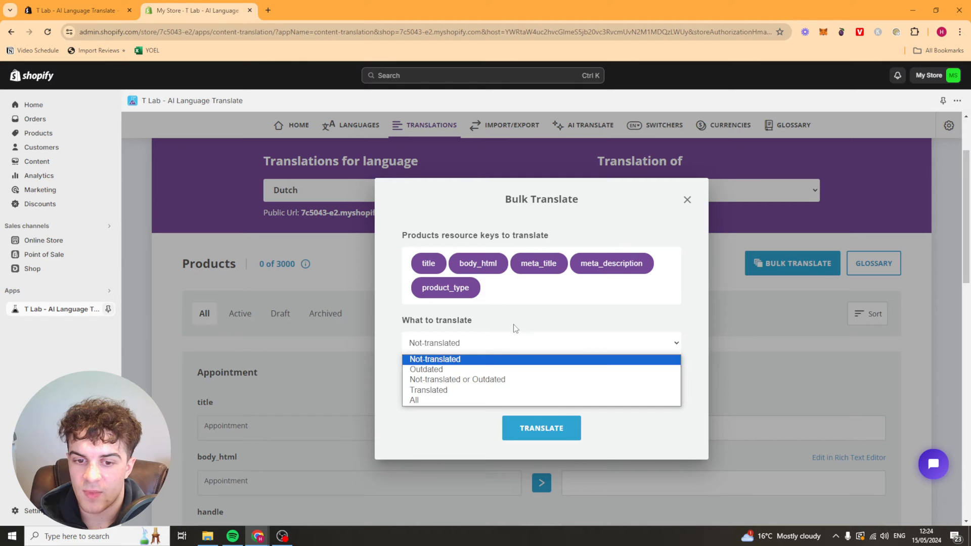
mouse_move(445, 371)
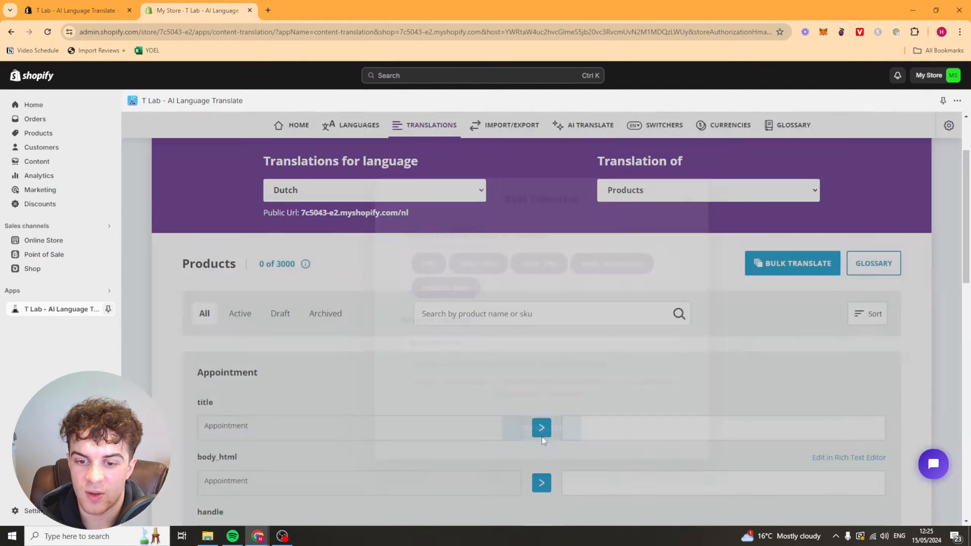
click(790, 263)
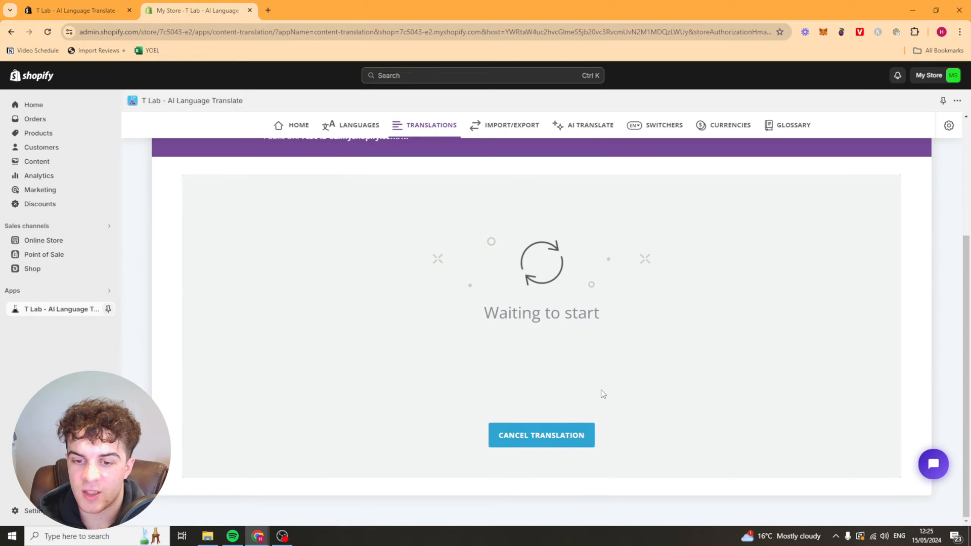
scroll(up, 3)
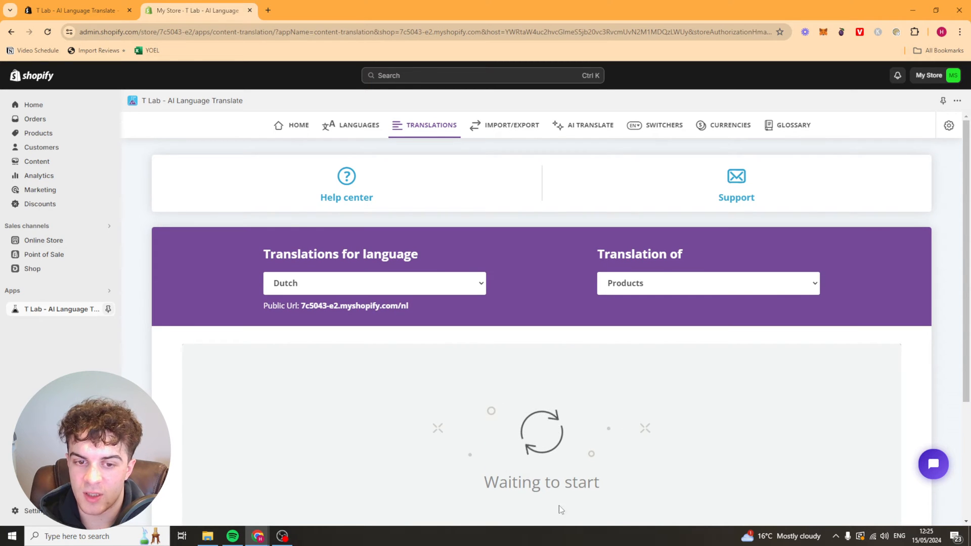
mouse_move(679, 397)
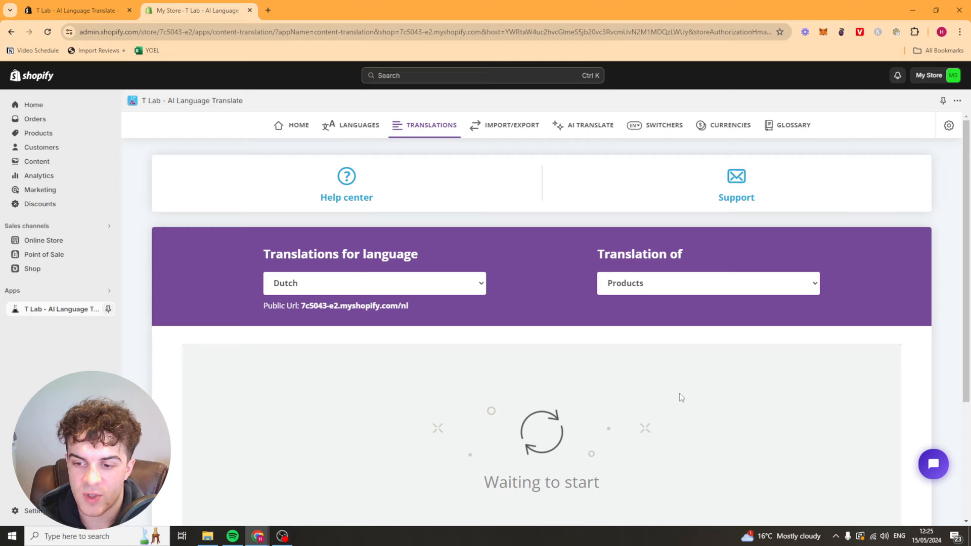
click(298, 125)
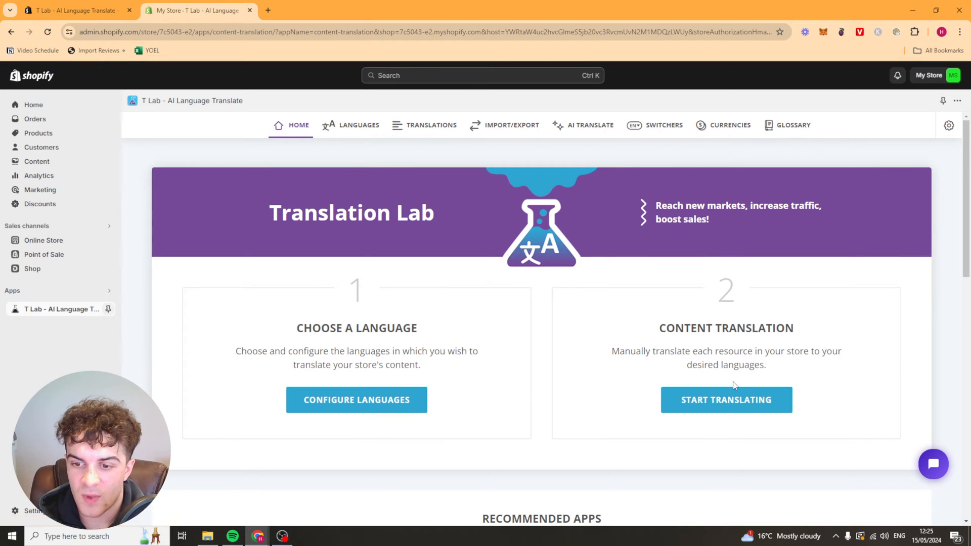
Check the Dutch translation progress via Start Translating and return home.
double_click(726, 327)
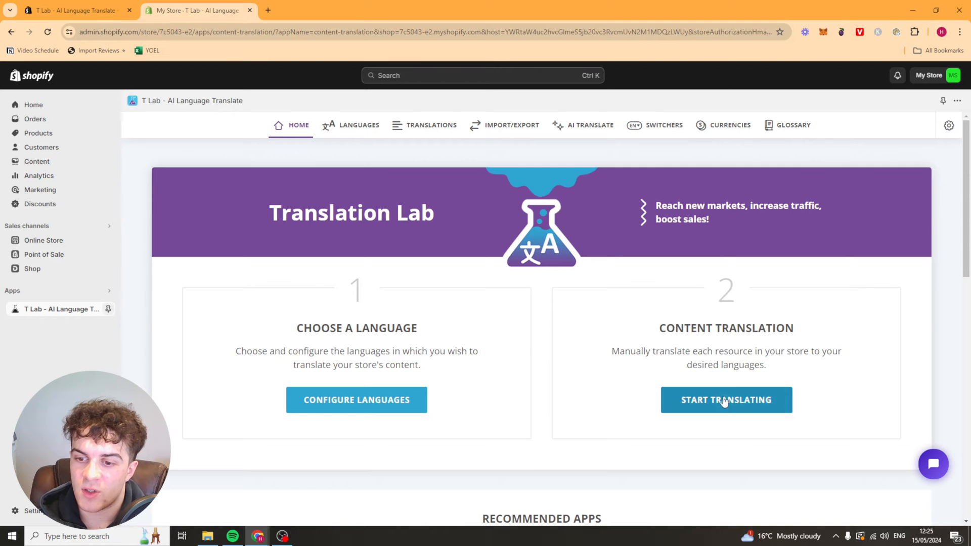
click(726, 400)
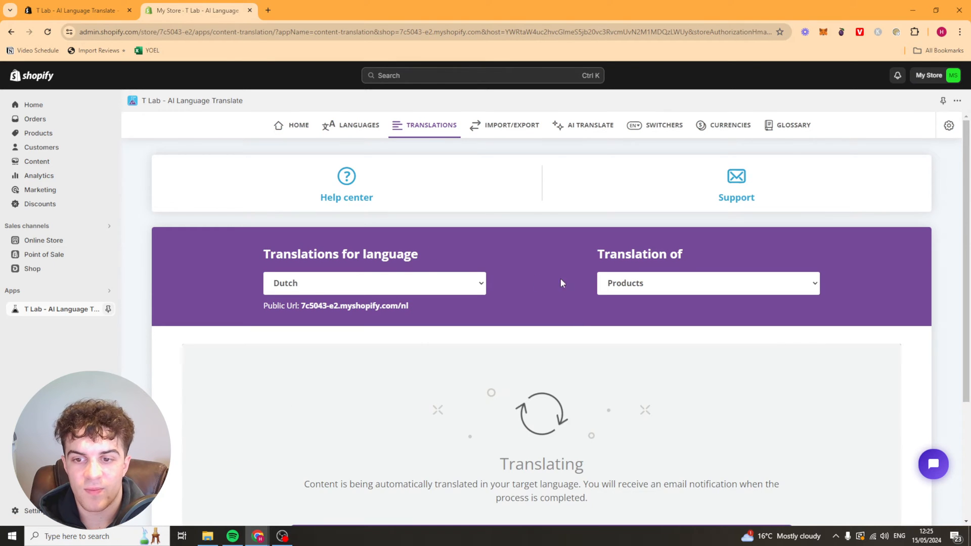
mouse_move(440, 201)
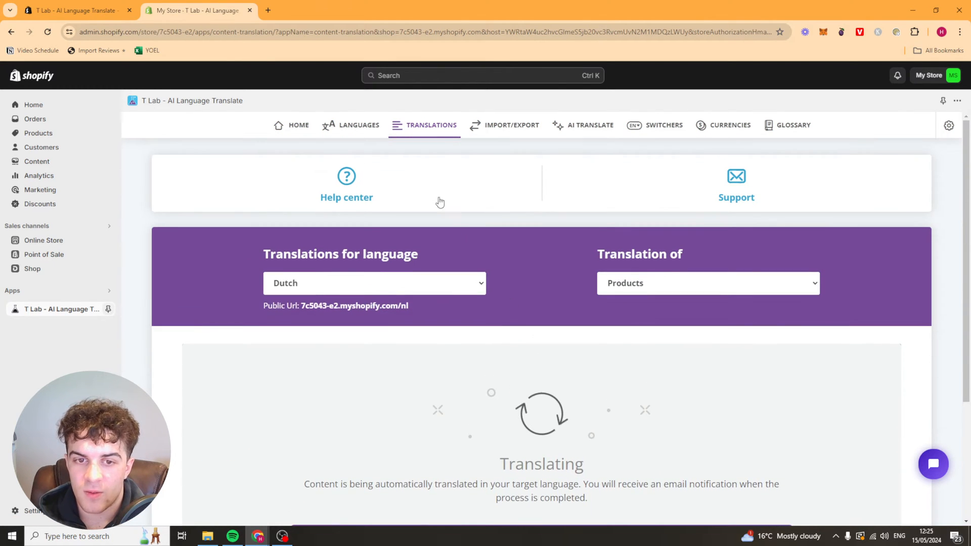
click(290, 125)
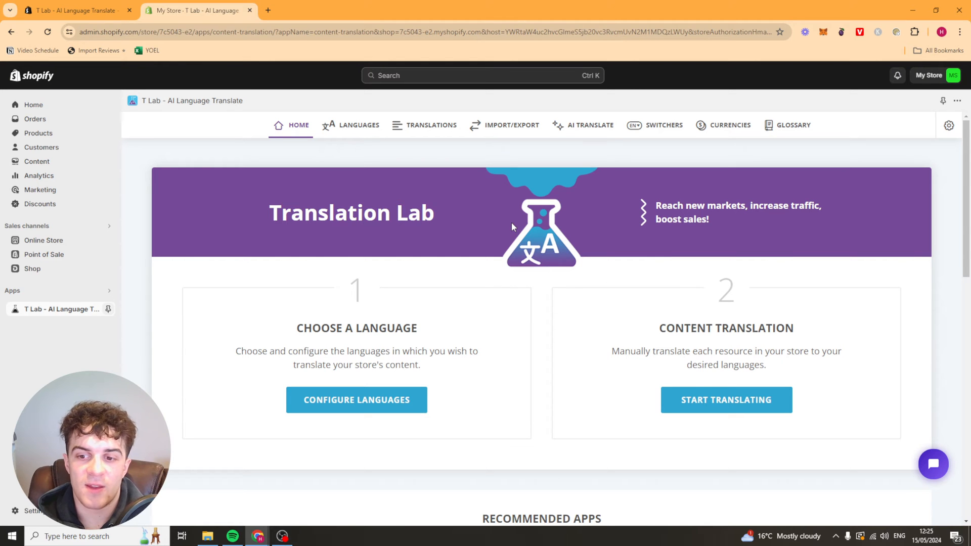
From Configure Languages, follow the Dutch 'inactive' Markets link into Shopify's Markets settings.
scroll(down, 3)
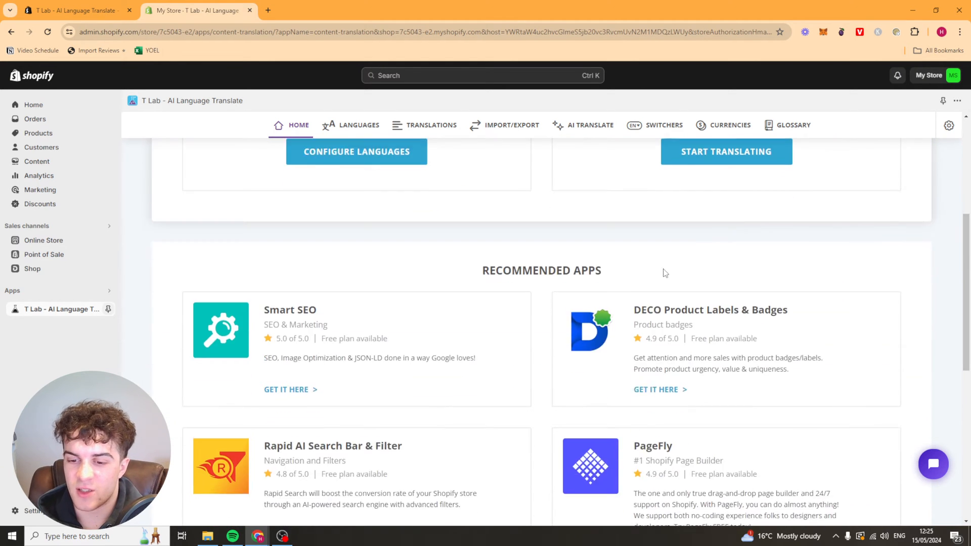
scroll(up, 3)
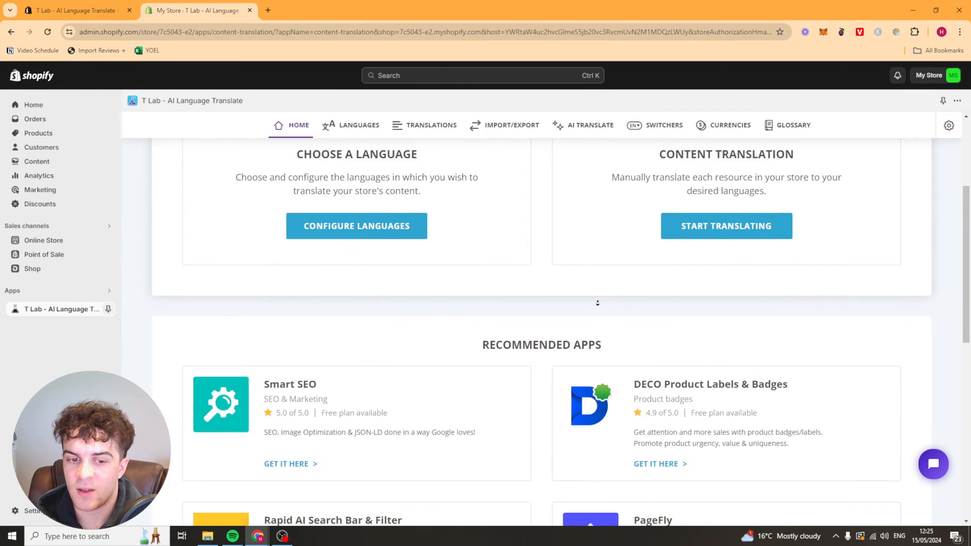
click(358, 125)
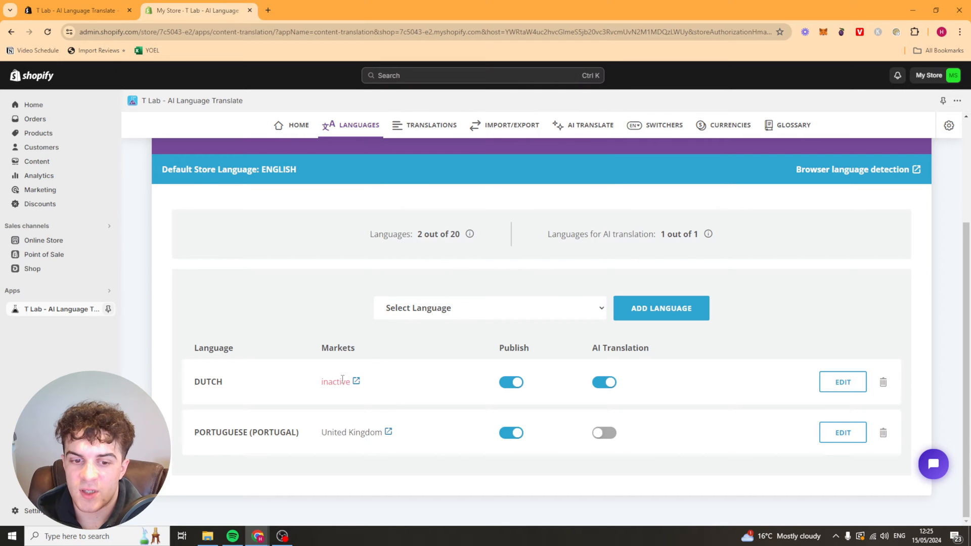
click(357, 381)
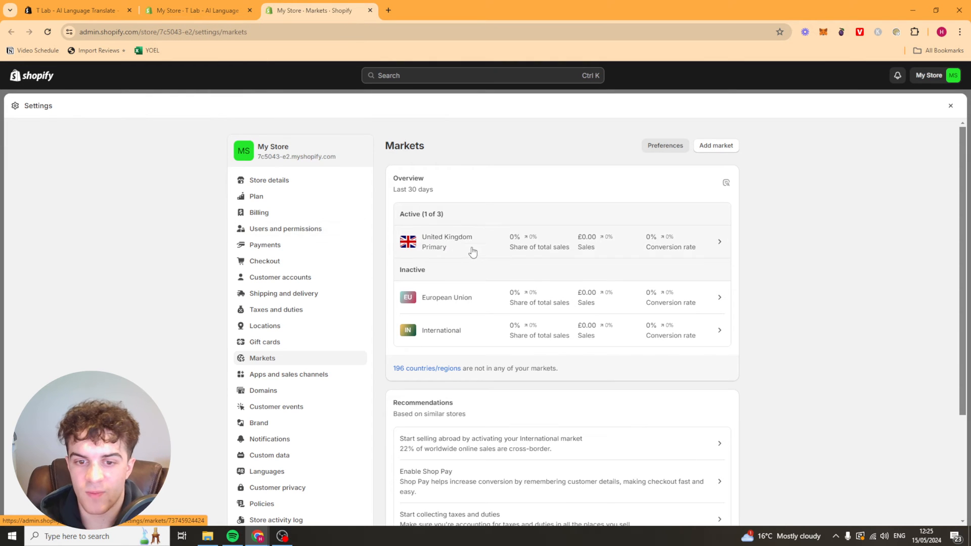
mouse_move(440, 241)
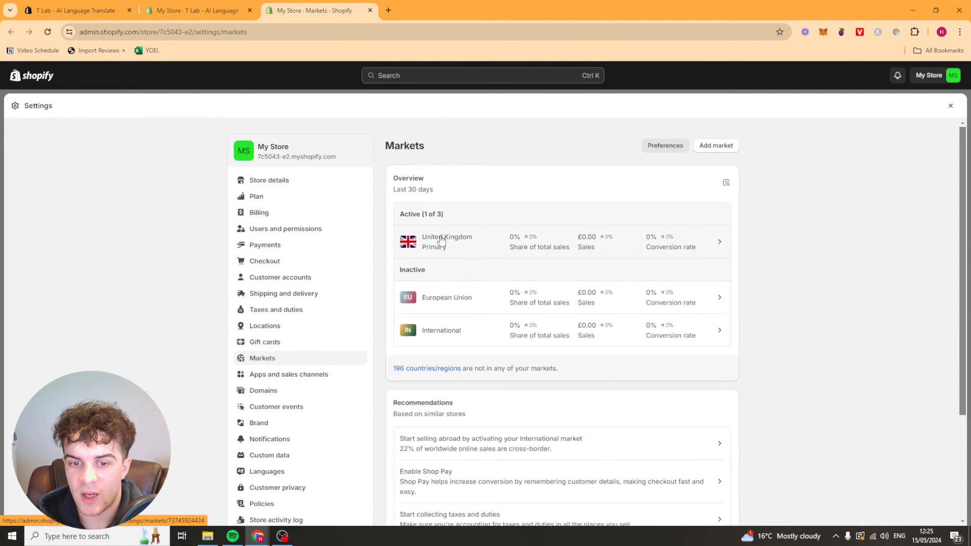
mouse_move(549, 297)
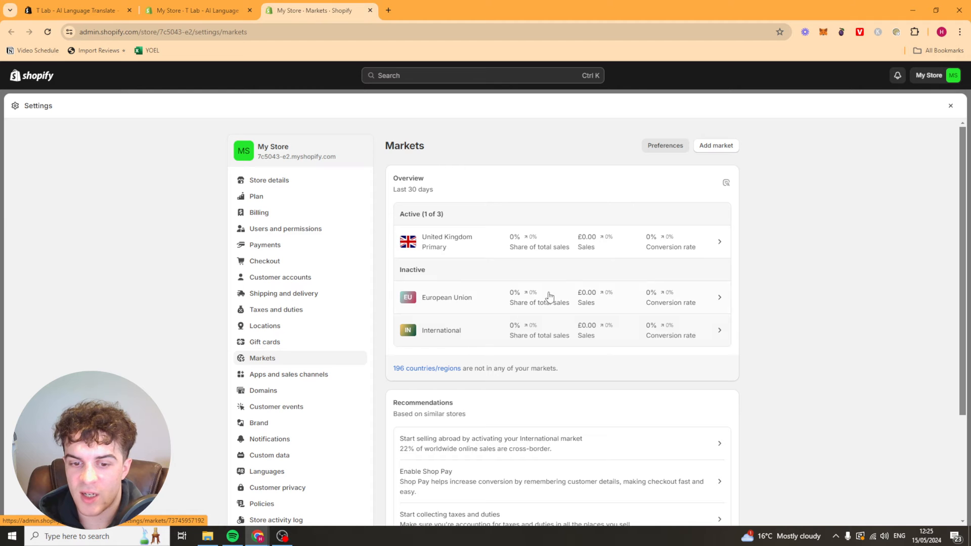
mouse_move(716, 146)
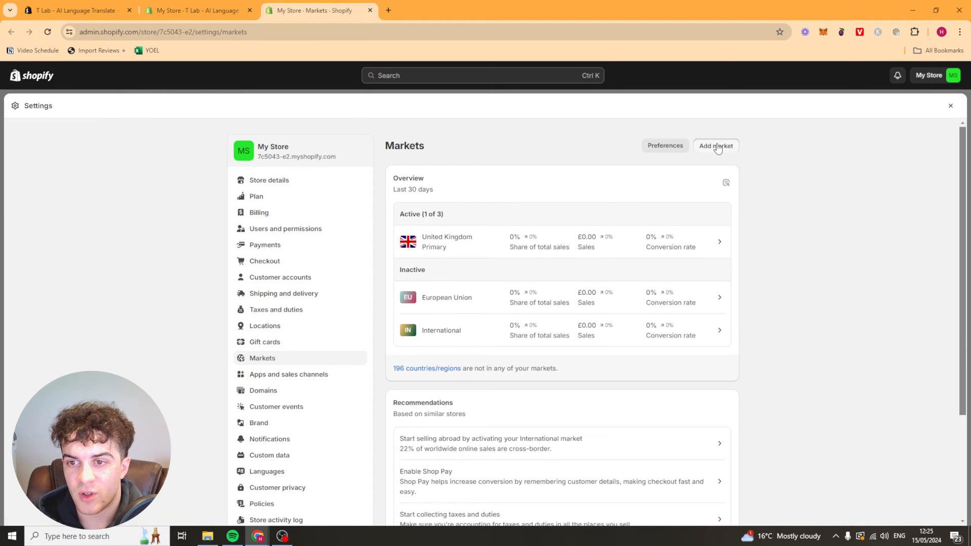
click(715, 146)
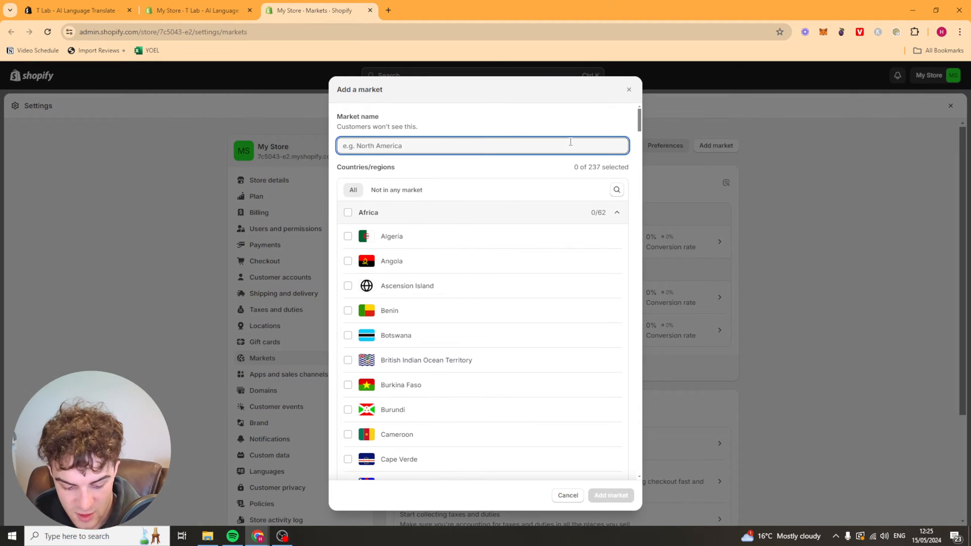
Create a market named 'netherland' with the Netherlands included.
text(neth)
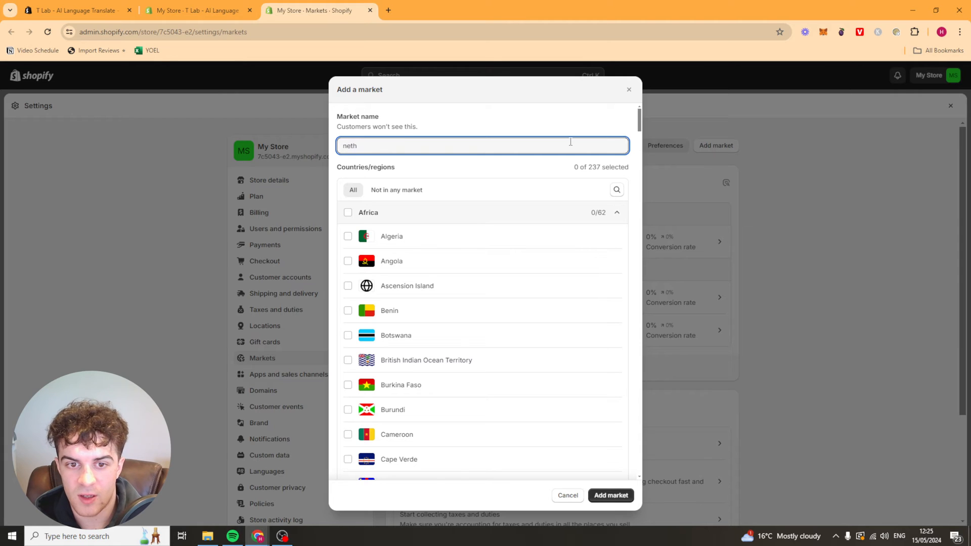
text(er)
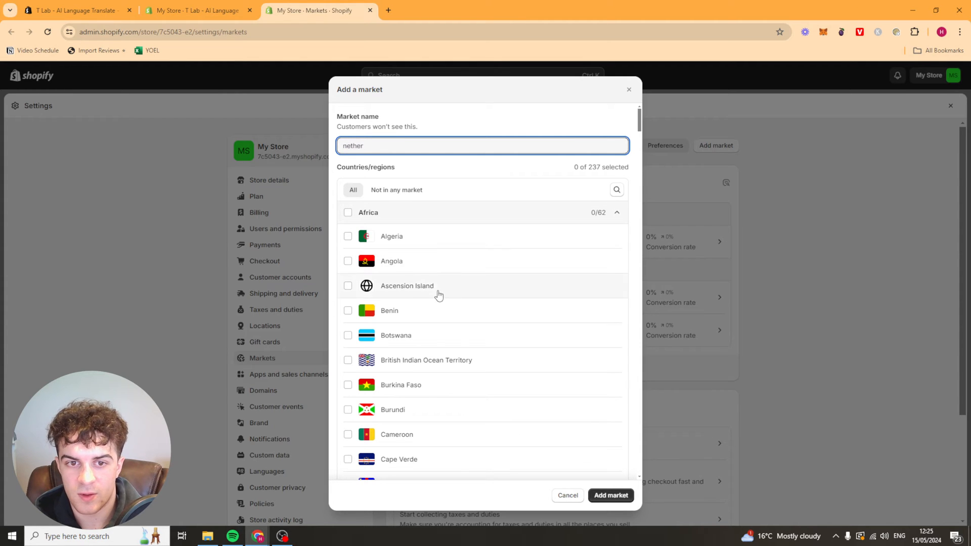
text(land)
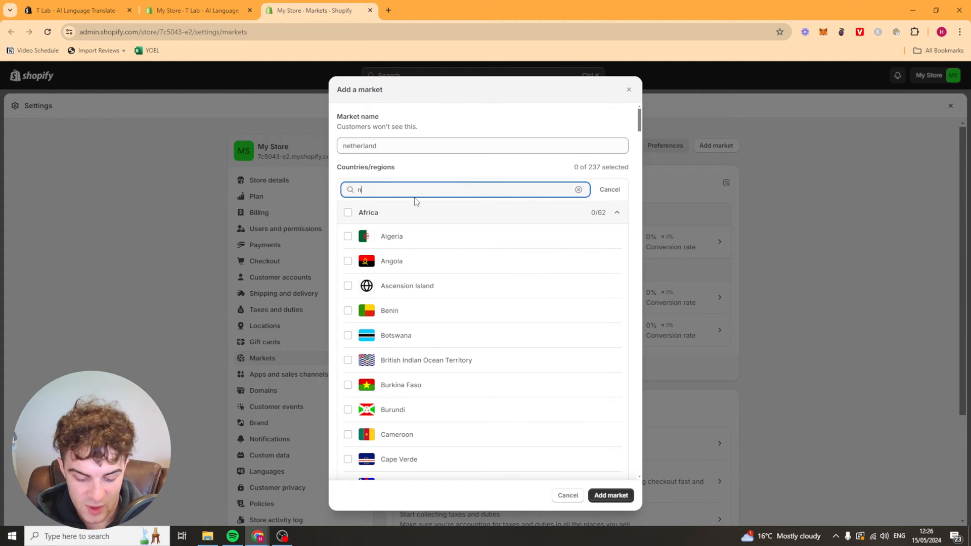
text(ether)
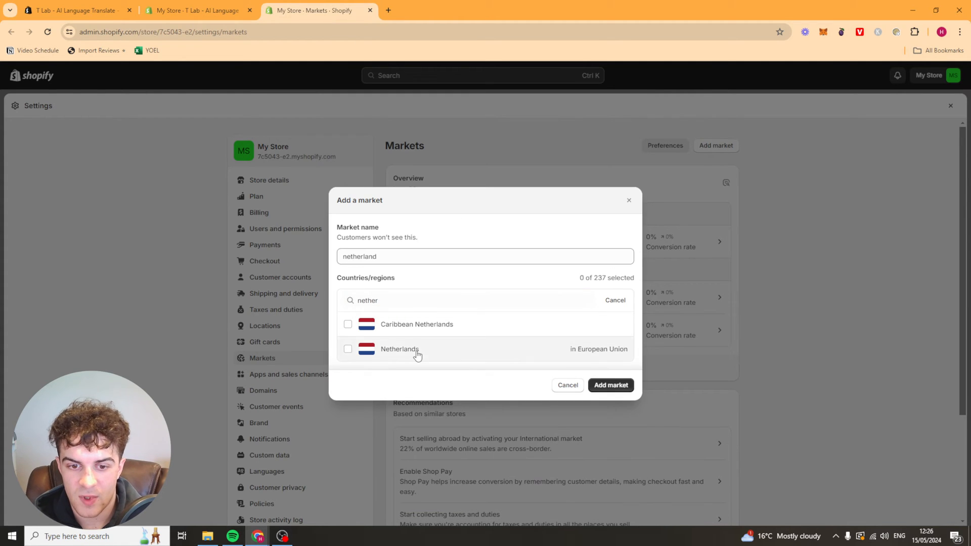
click(347, 349)
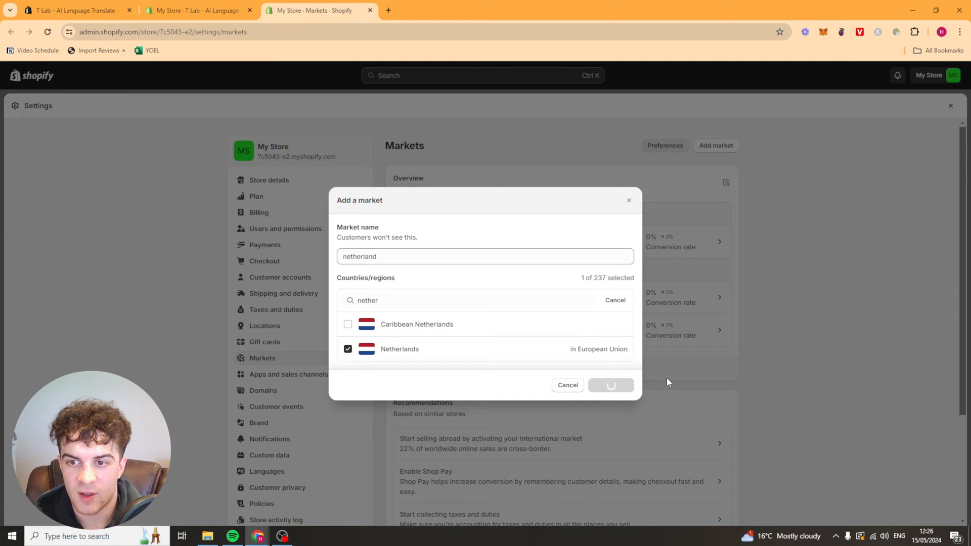
click(610, 384)
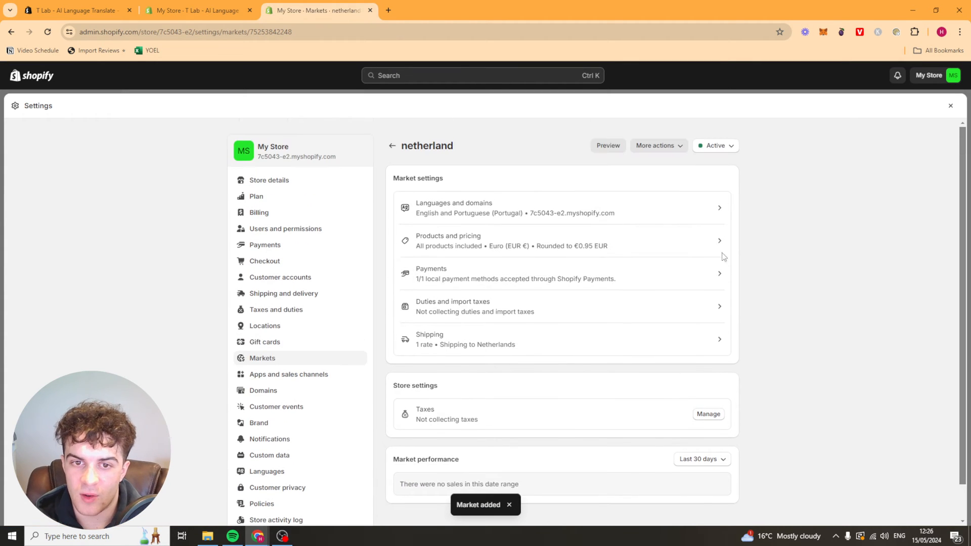
mouse_move(510, 308)
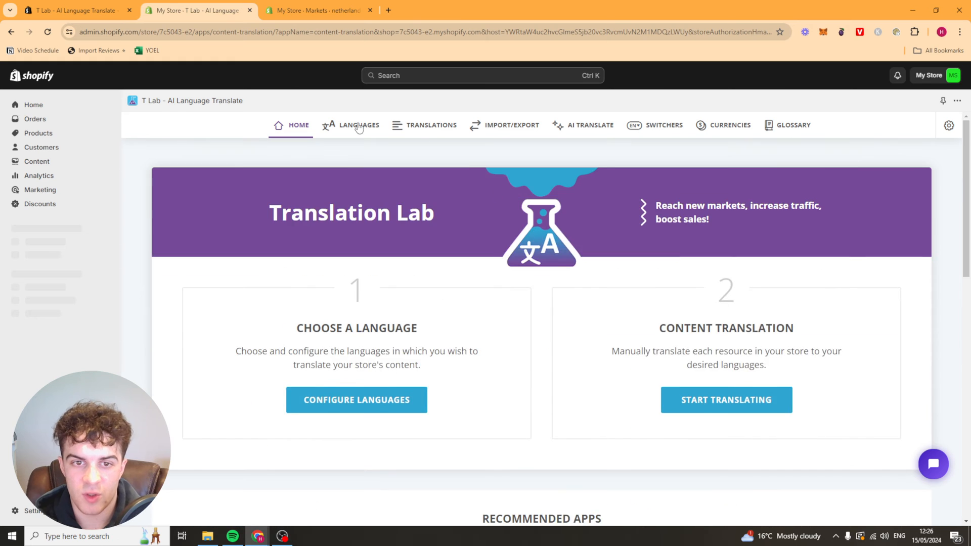
In T Lab's Import/Export page, open the Sample CSV file template.
click(351, 125)
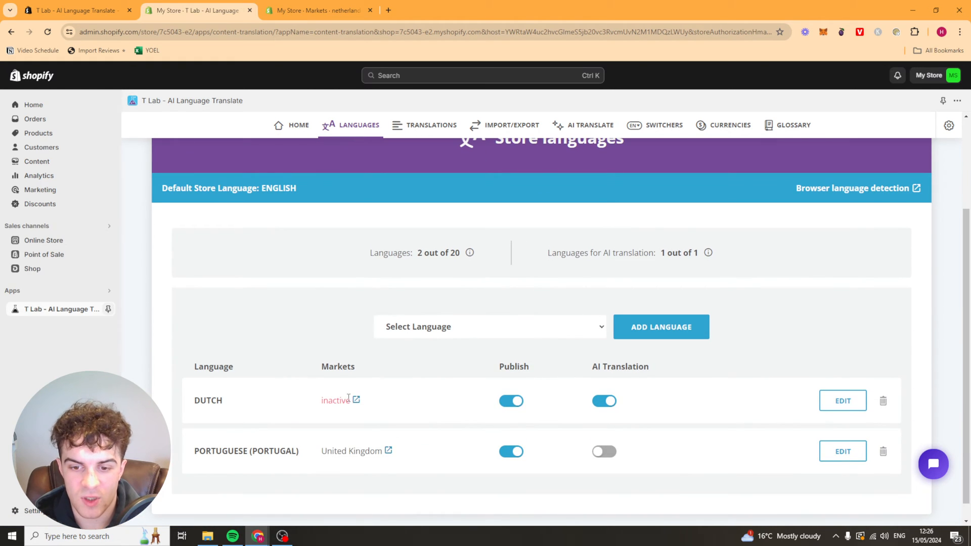
mouse_move(573, 427)
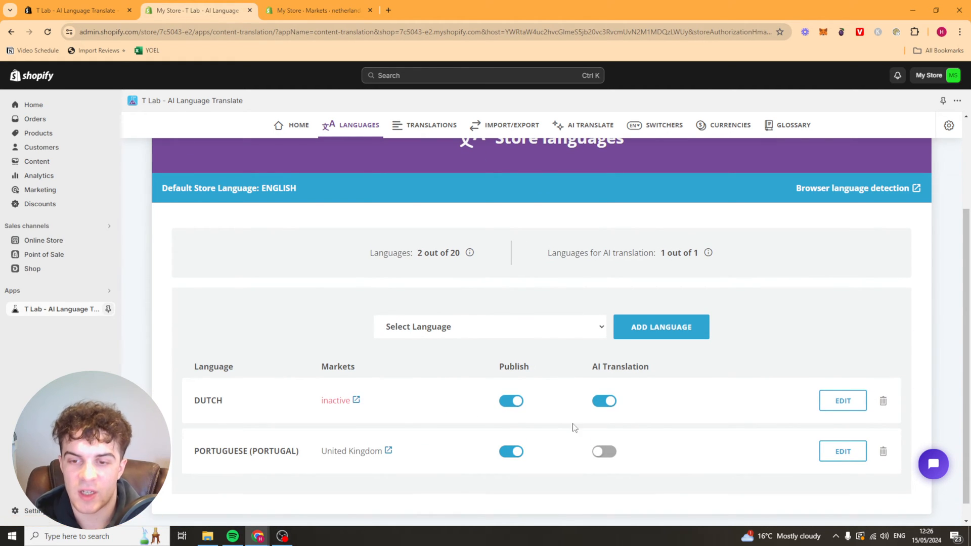
click(505, 125)
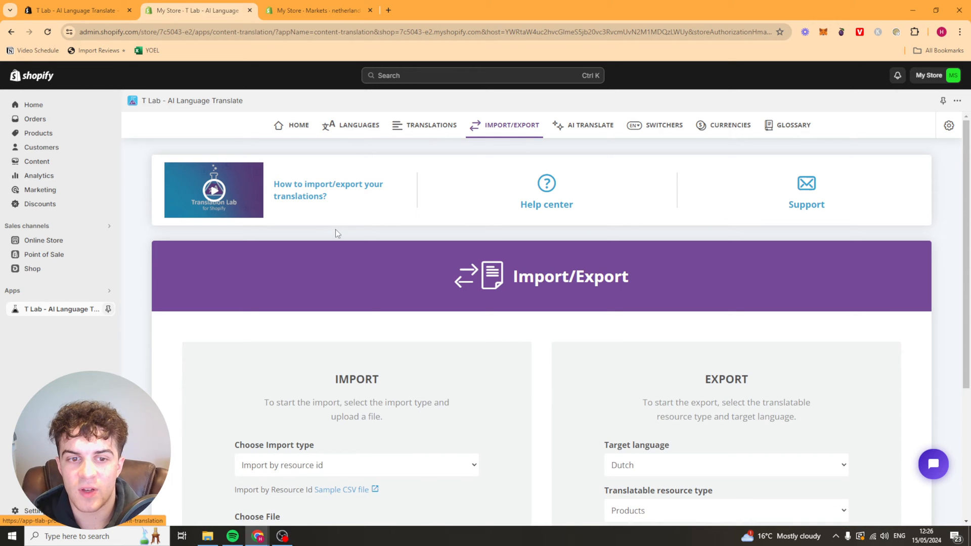
scroll(down, 3)
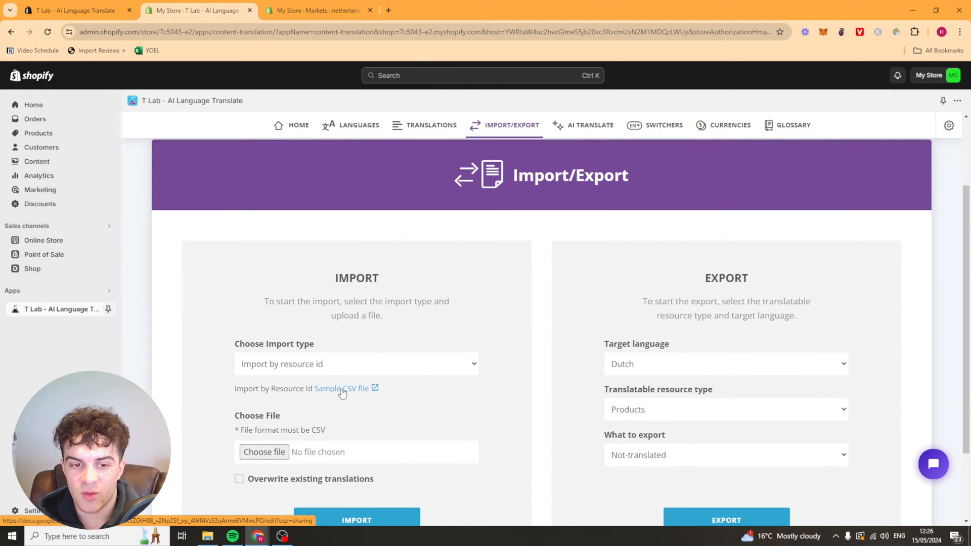
click(341, 389)
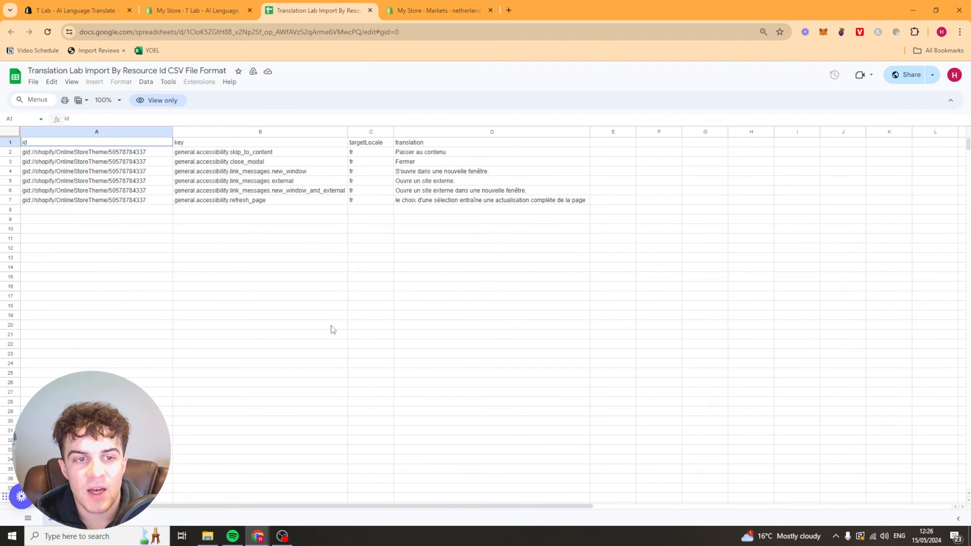
Inspect the template's key and targetLocale (fr) cells, then switch back to the T Lab tab.
click(96, 152)
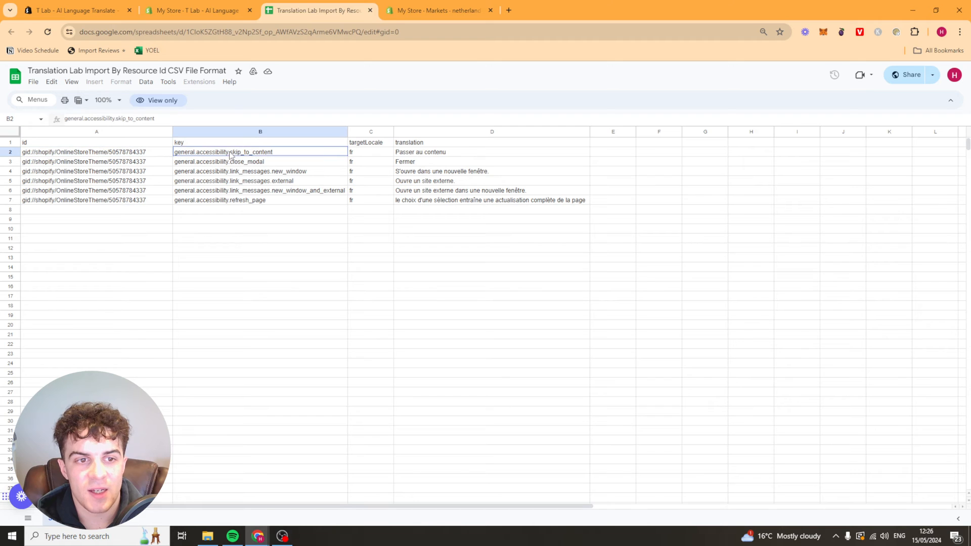
mouse_move(380, 155)
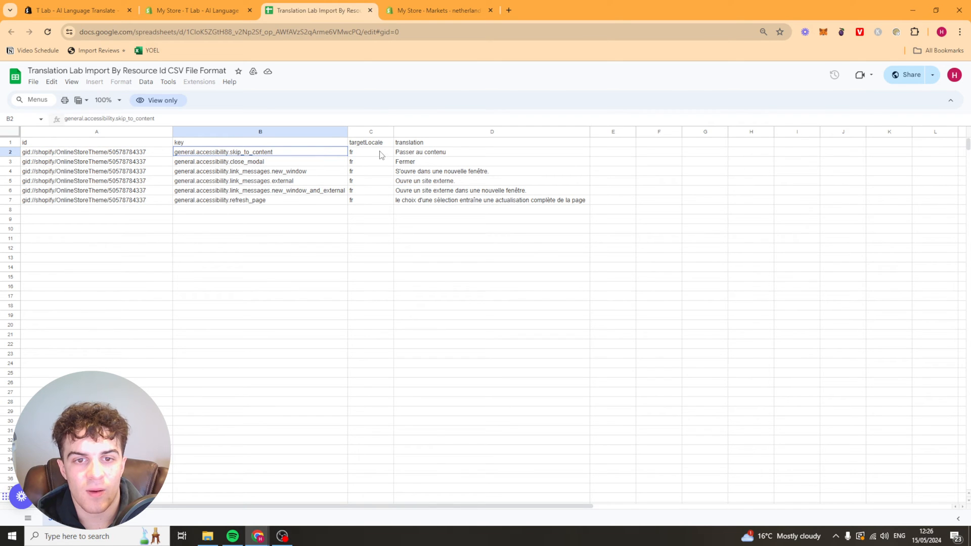
click(370, 151)
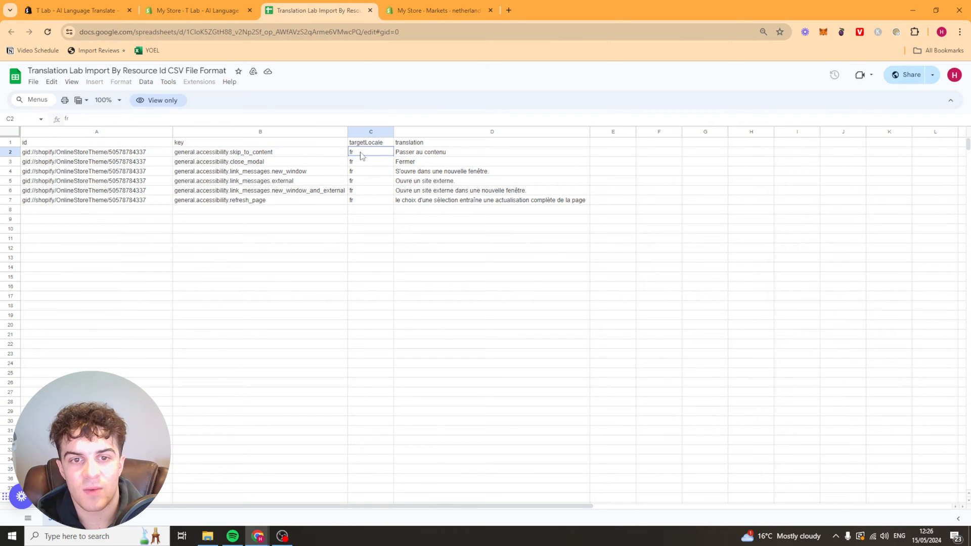
click(491, 151)
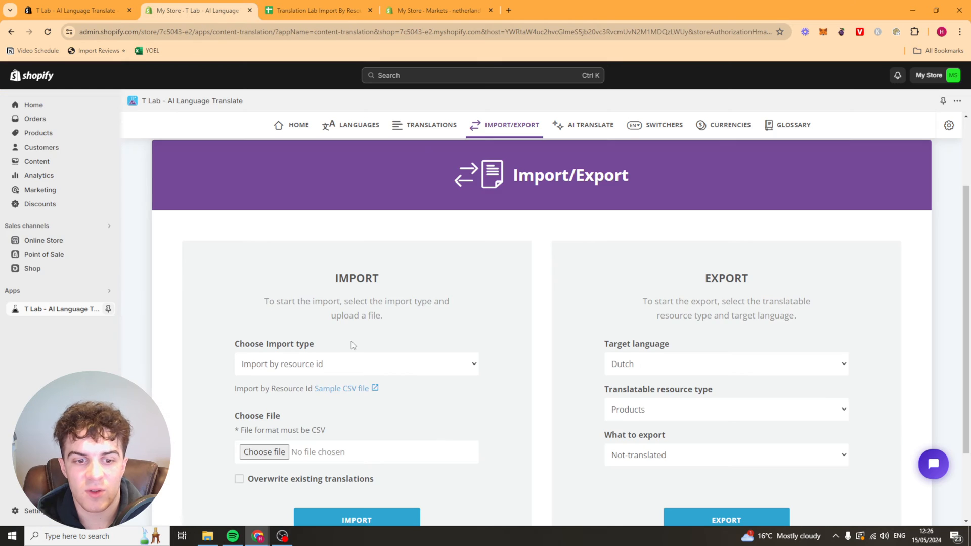
scroll(down, 3)
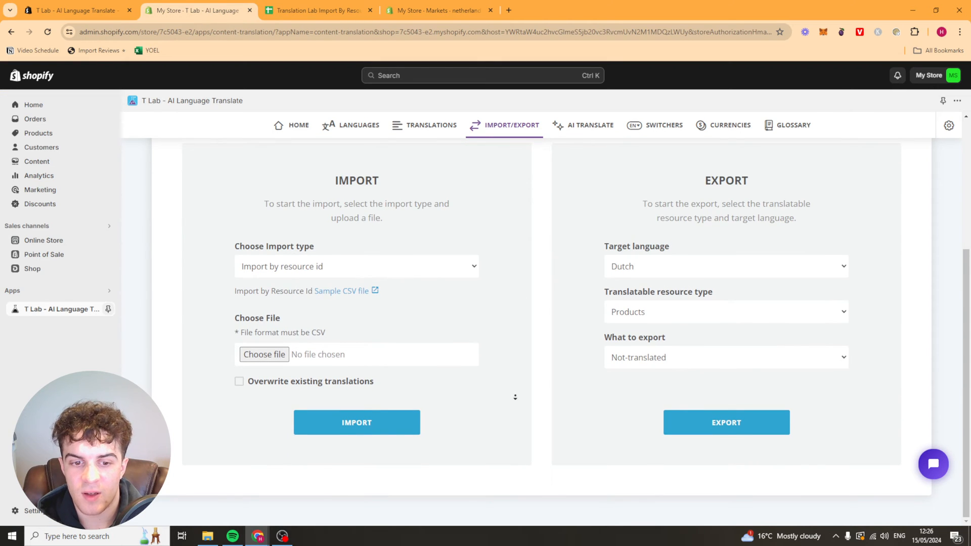
scroll(up, 3)
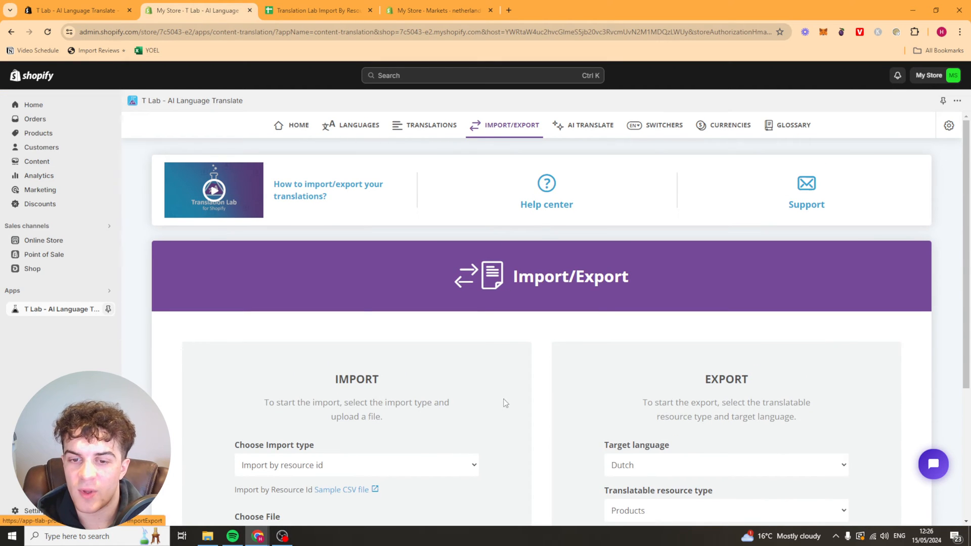
scroll(down, 3)
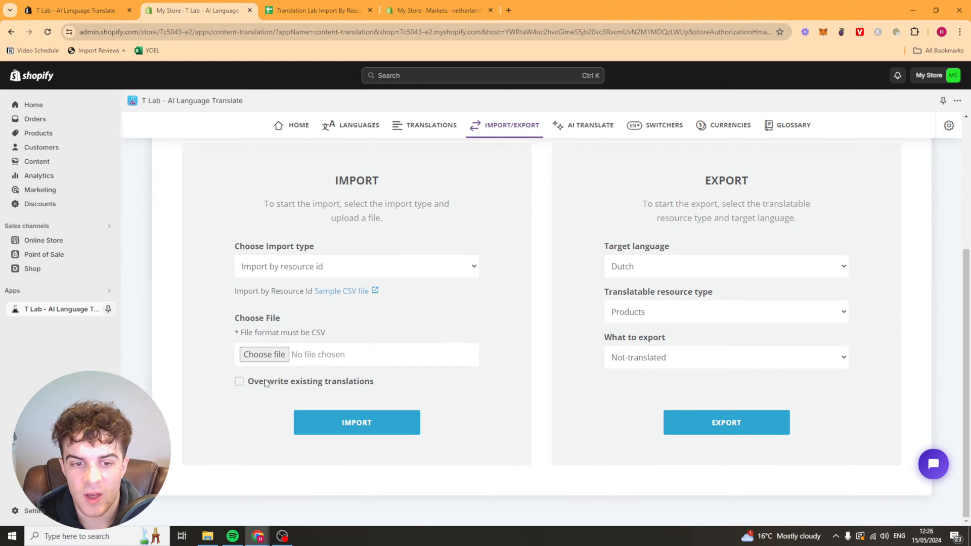
mouse_move(263, 354)
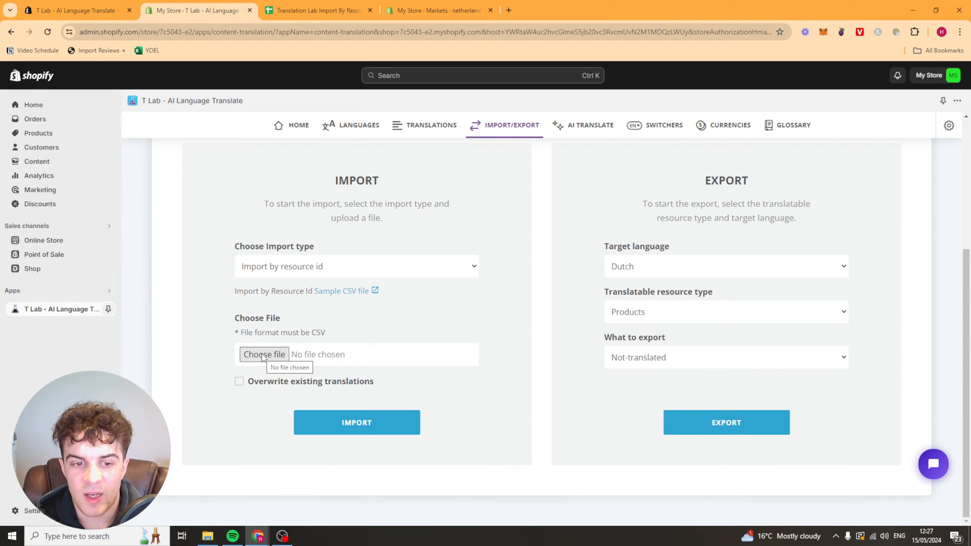
mouse_move(303, 10)
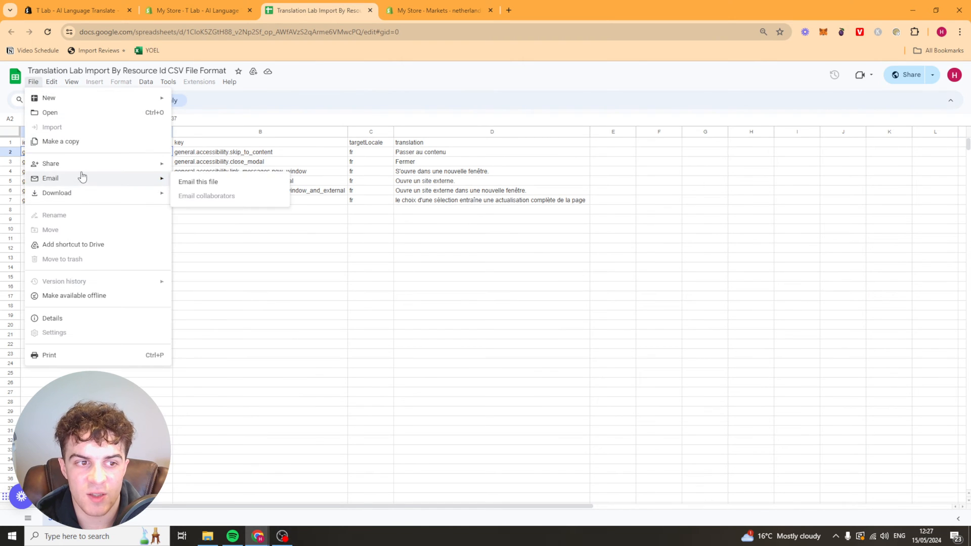
click(57, 192)
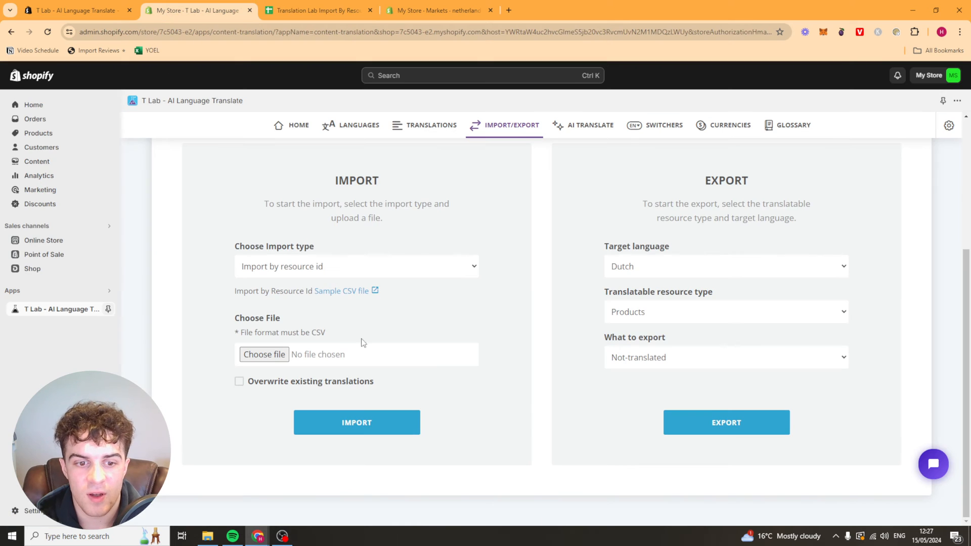
mouse_move(347, 411)
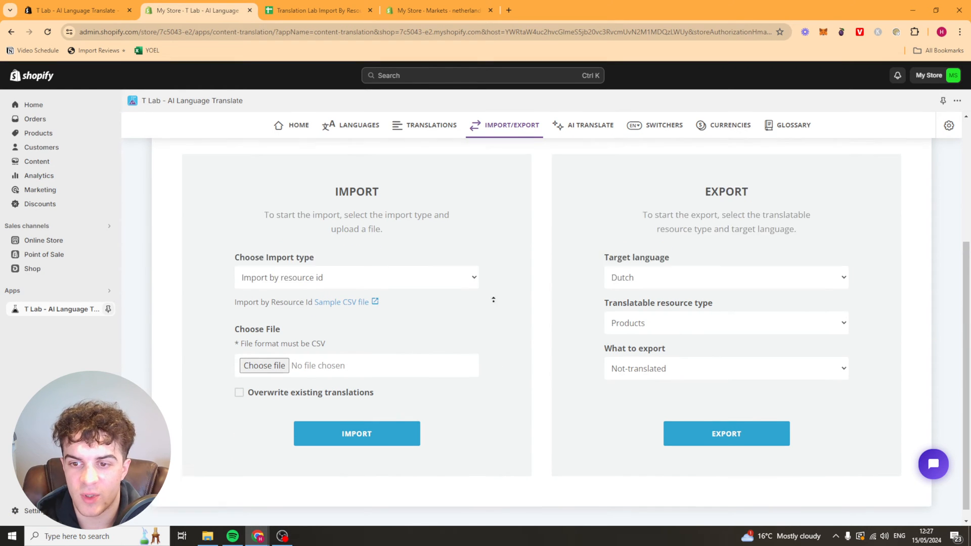
click(726, 323)
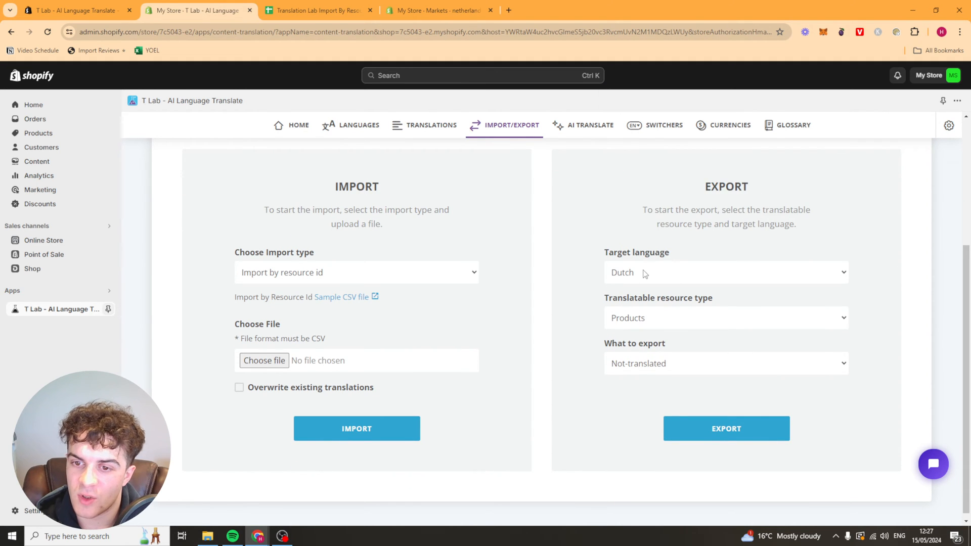
click(726, 318)
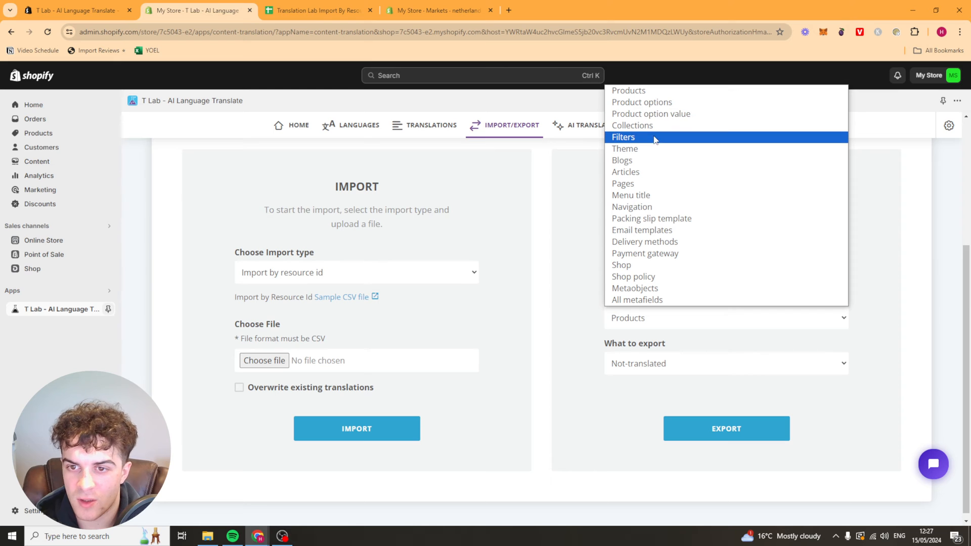
mouse_move(654, 277)
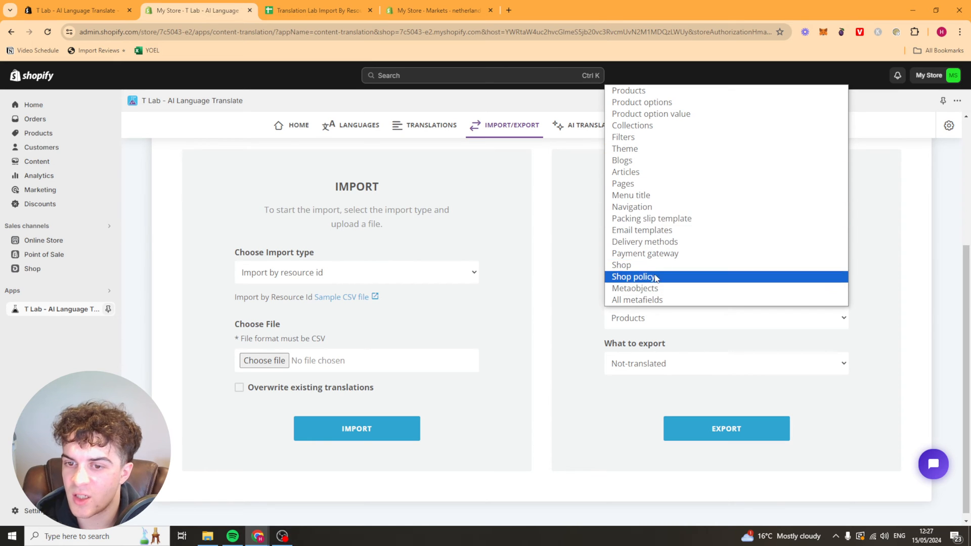
click(725, 363)
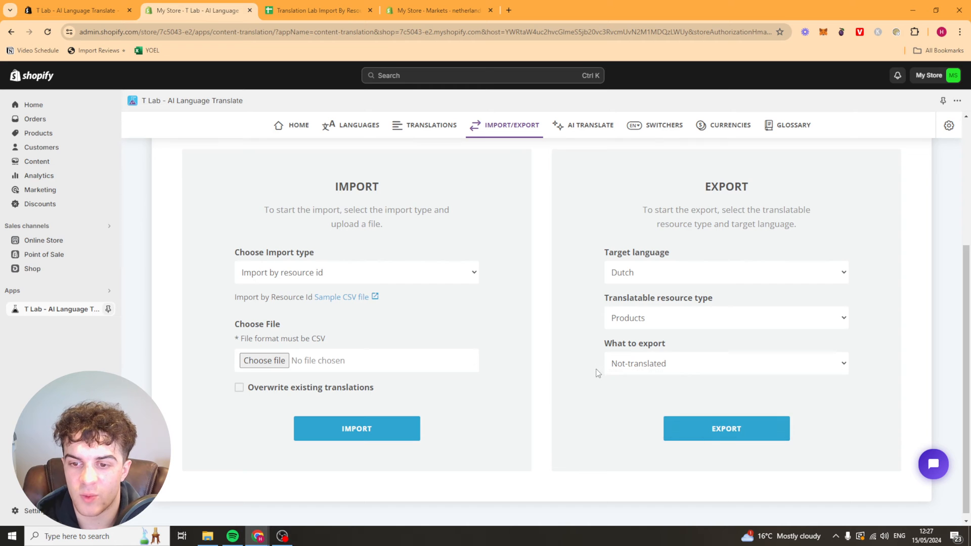
scroll(up, 3)
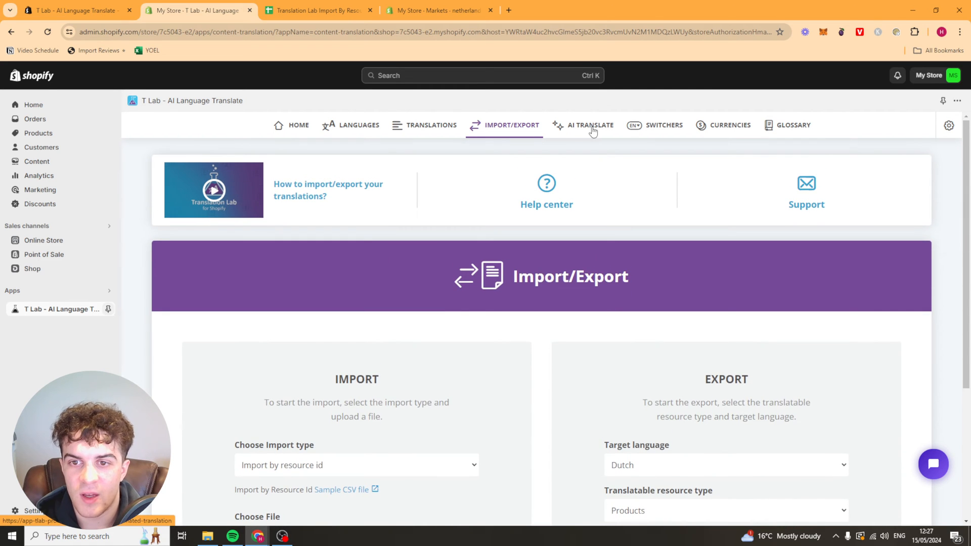
Save the Auto AI translation configuration and move to the Switchers page.
click(589, 125)
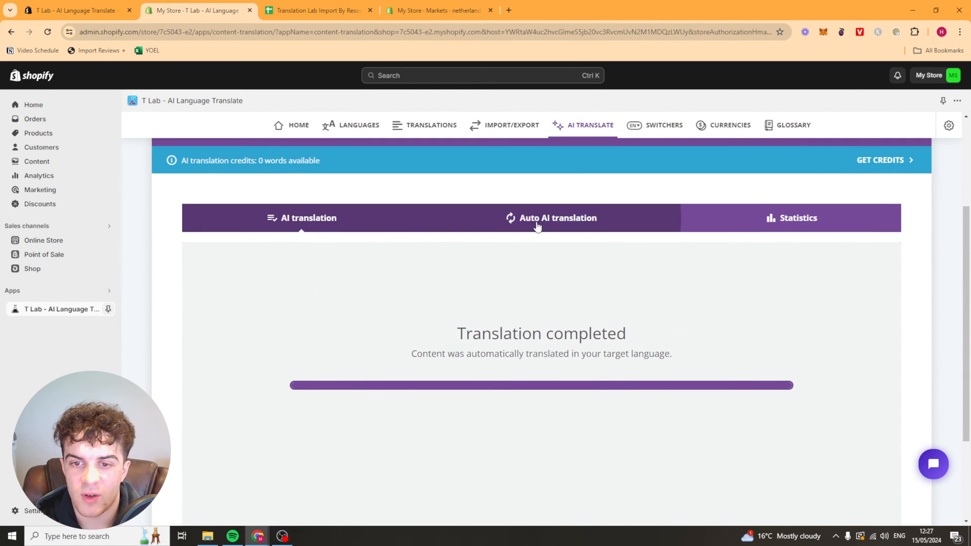
click(551, 218)
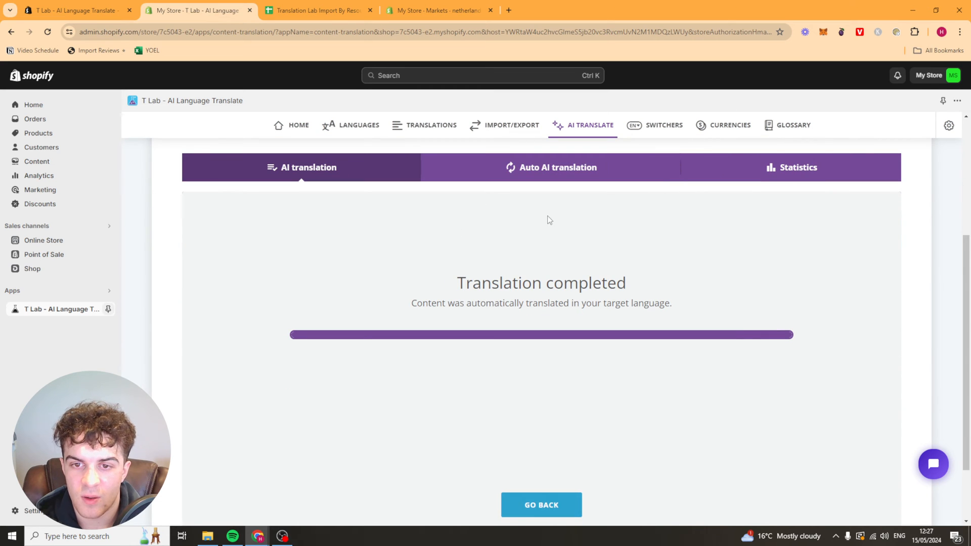
click(550, 167)
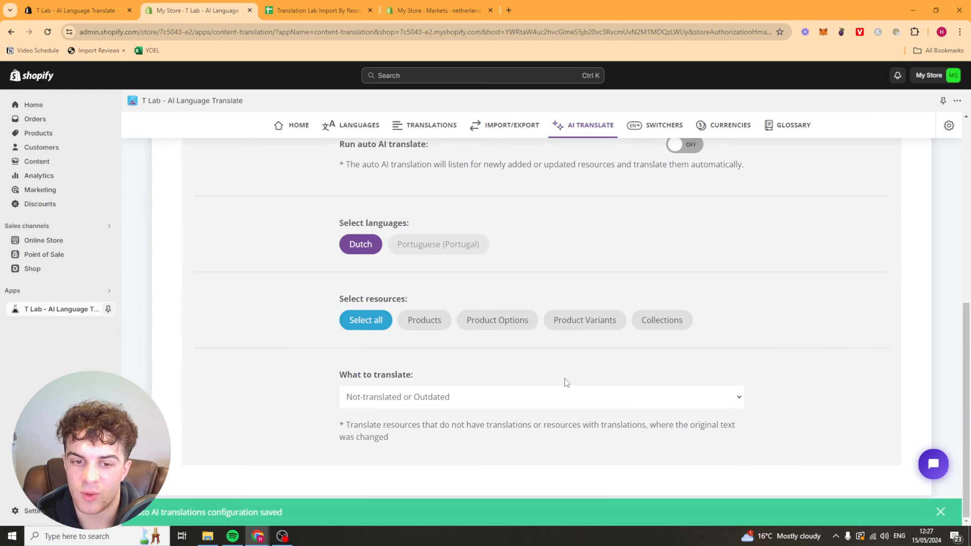
scroll(up, 3)
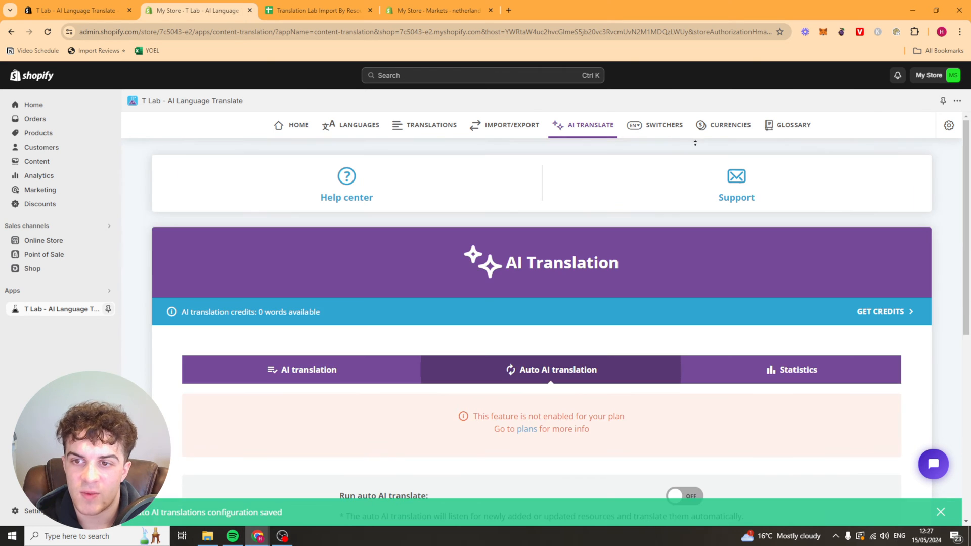
click(662, 126)
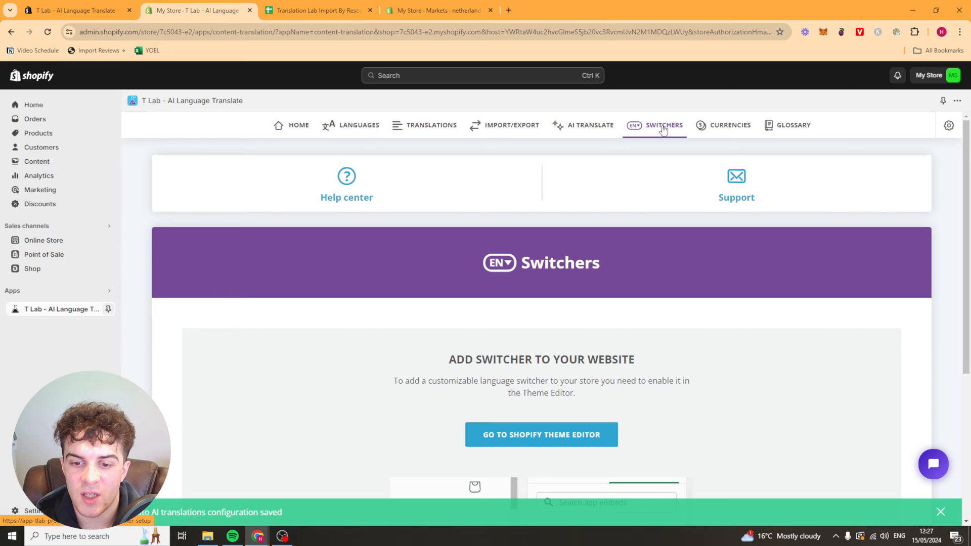
Enter the Dawn theme editor and confirm the Language Switcher app embed is on.
scroll(down, 3)
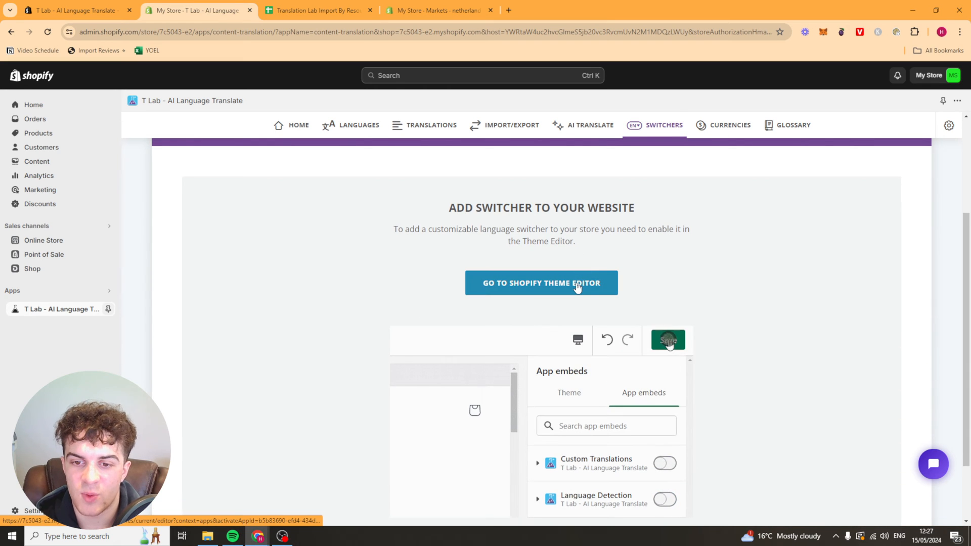
click(540, 283)
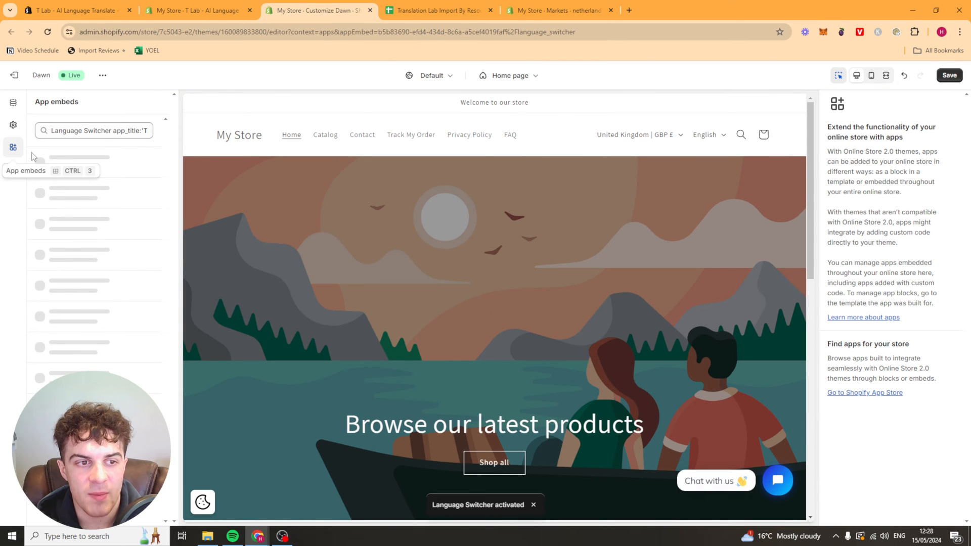
click(87, 165)
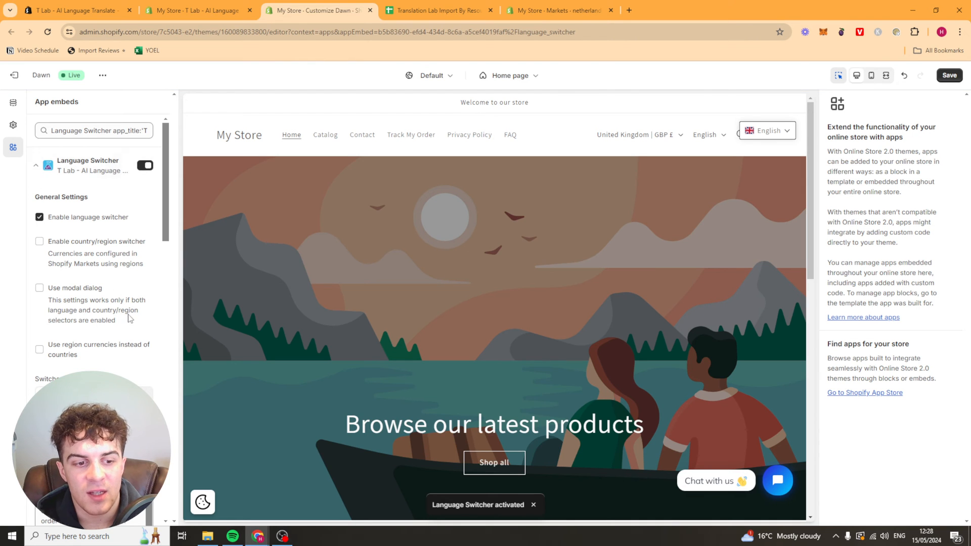
scroll(down, 3)
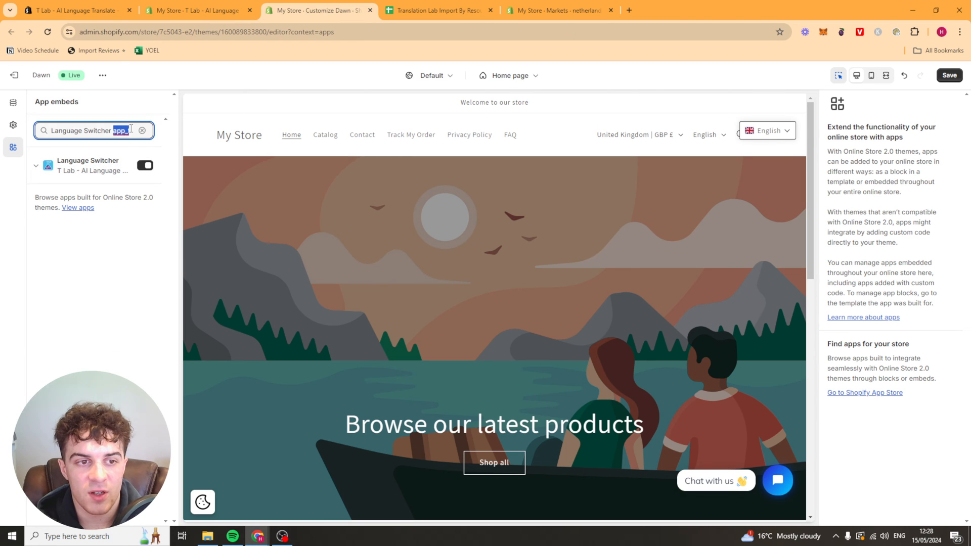
Clear the embed search and switch on the Custom Translations app embed.
click(141, 130)
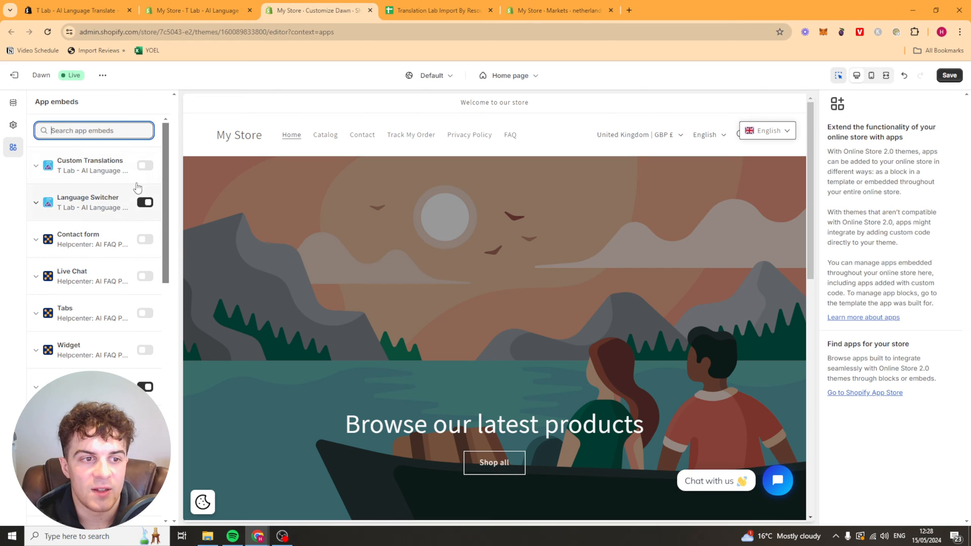
click(144, 165)
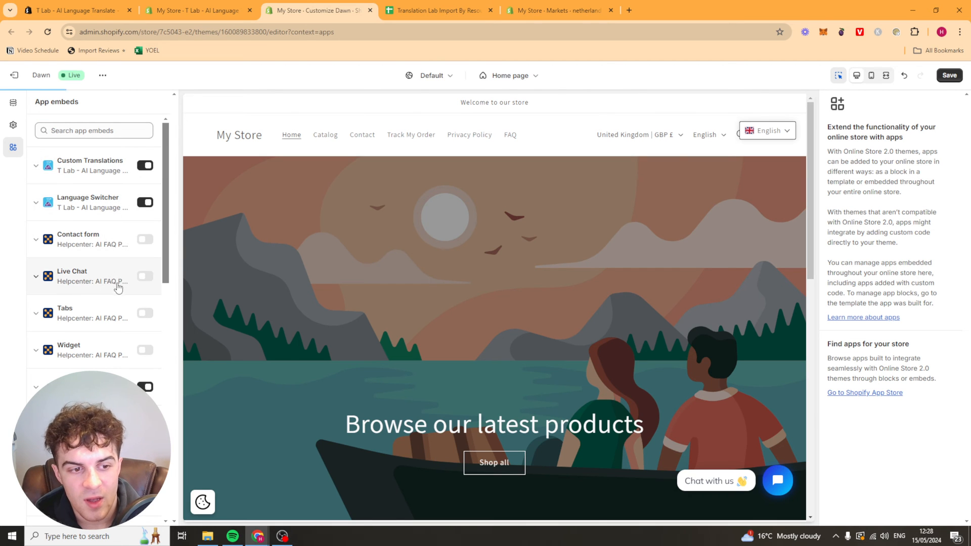
scroll(down, 3)
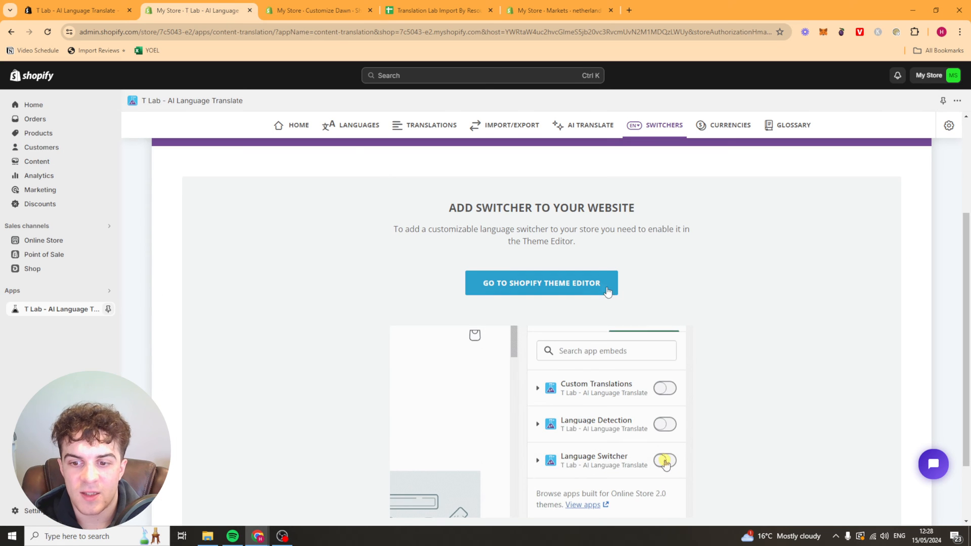
Refresh T Lab's Switchers page.
scroll(up, 3)
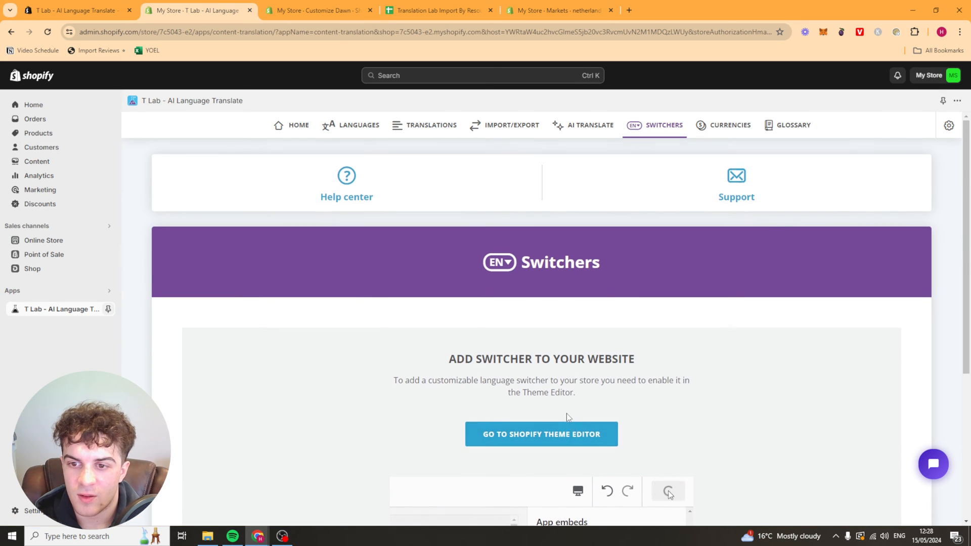
scroll(down, 3)
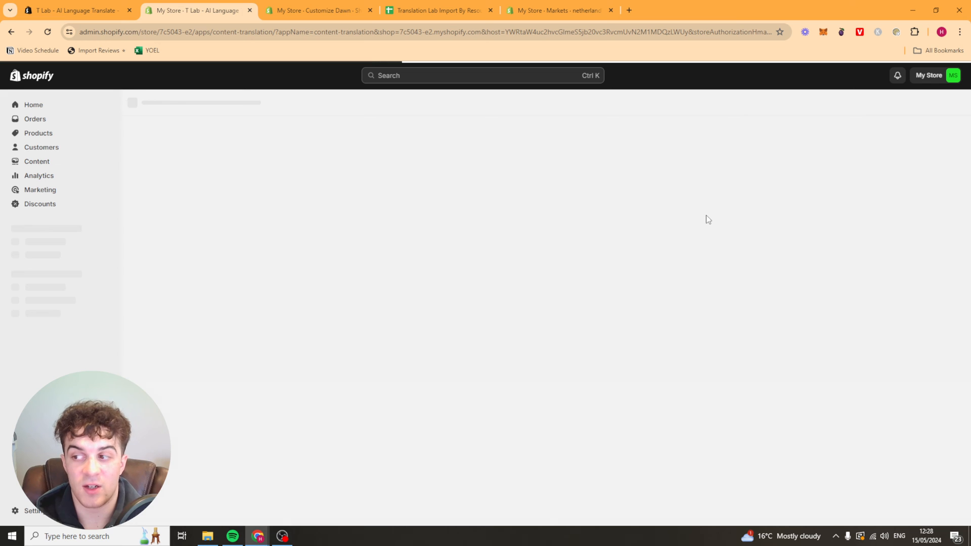
click(664, 125)
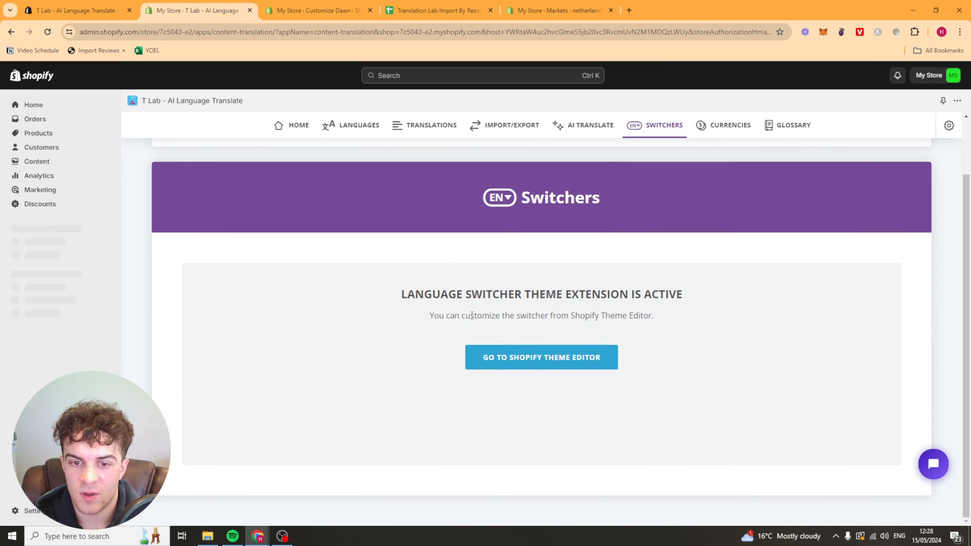
scroll(up, 3)
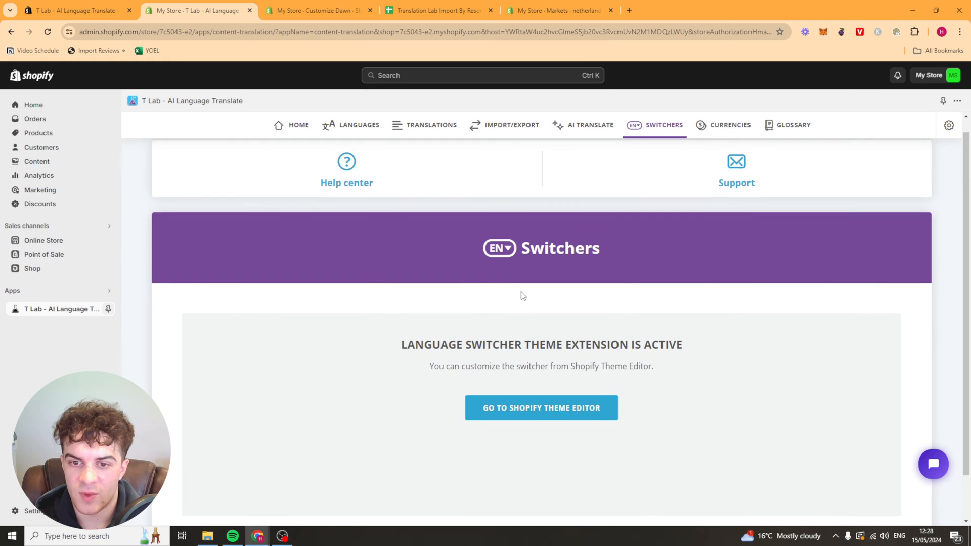
In Currencies, set Shopify Markets/Payments to YES and go to the theme editor's Language Switcher settings.
click(729, 124)
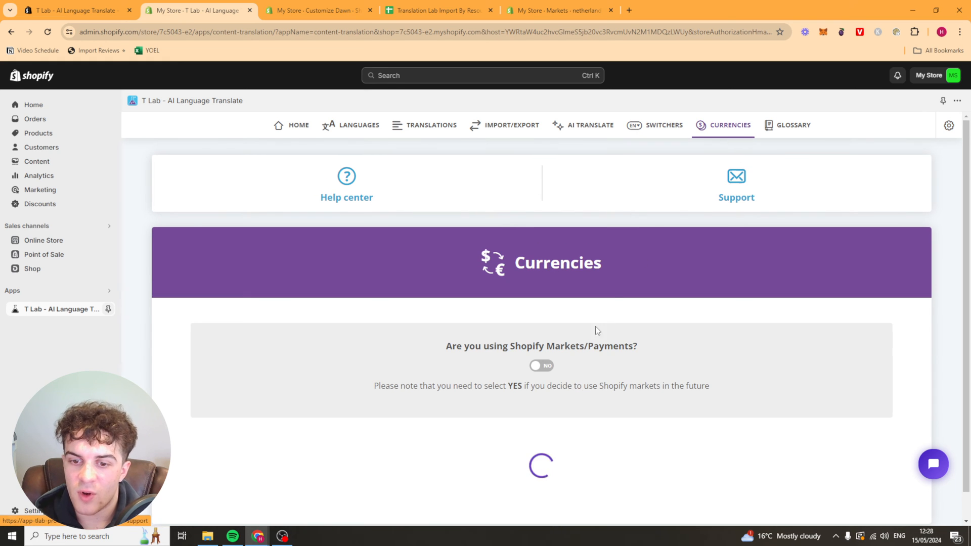
click(540, 365)
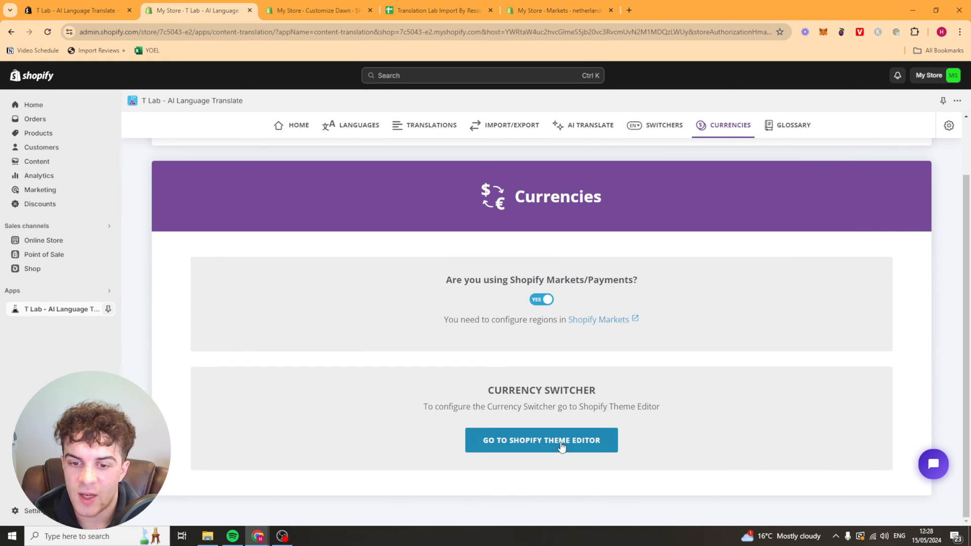
click(540, 439)
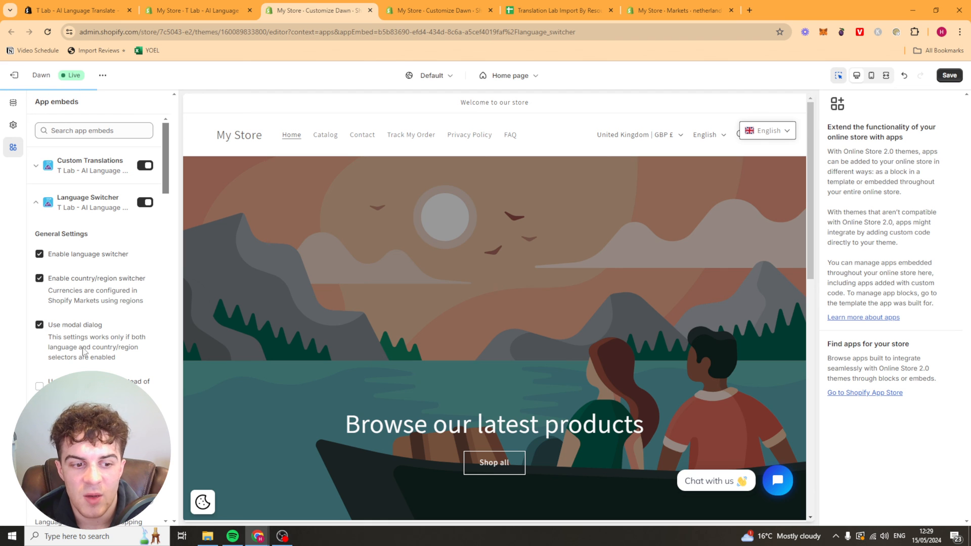
Save the Dawn theme's switcher settings in the theme editor.
scroll(down, 3)
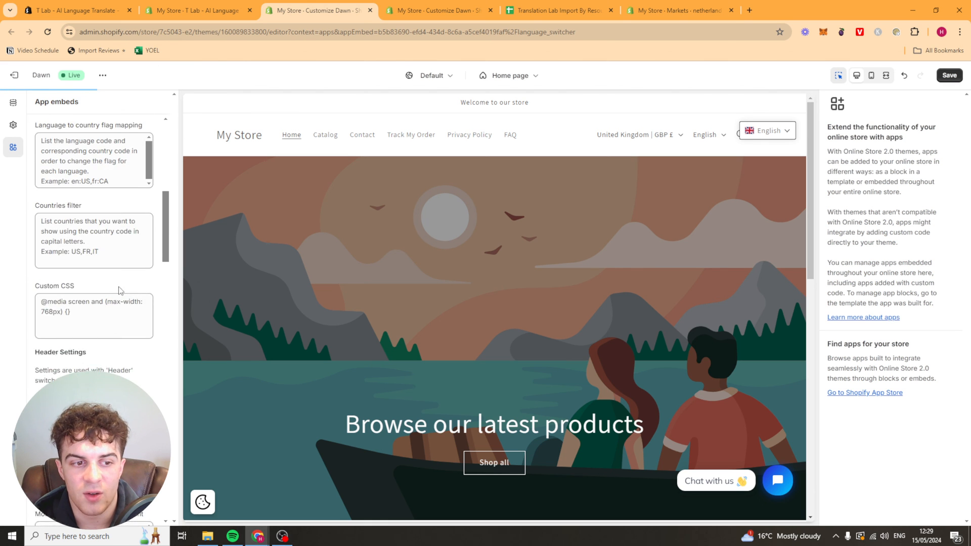
scroll(up, 3)
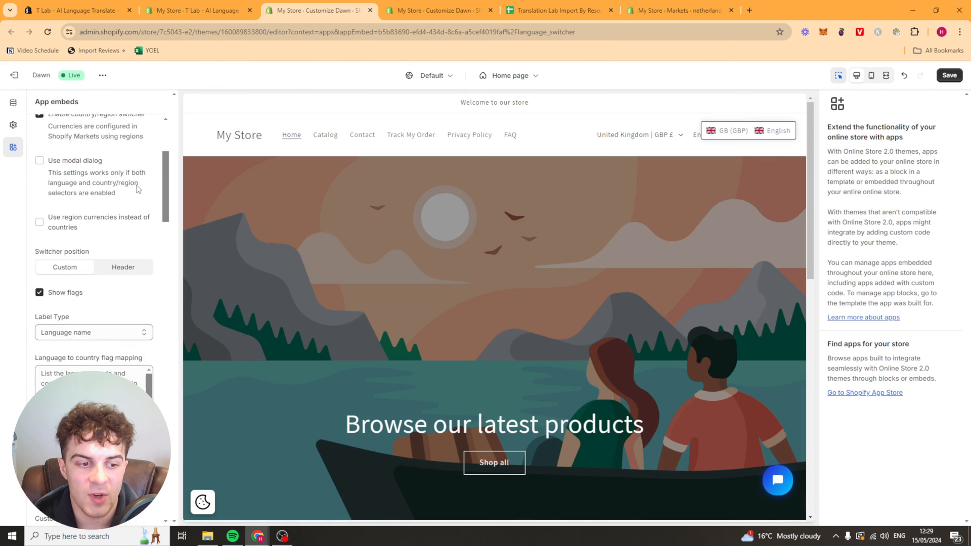
scroll(down, 3)
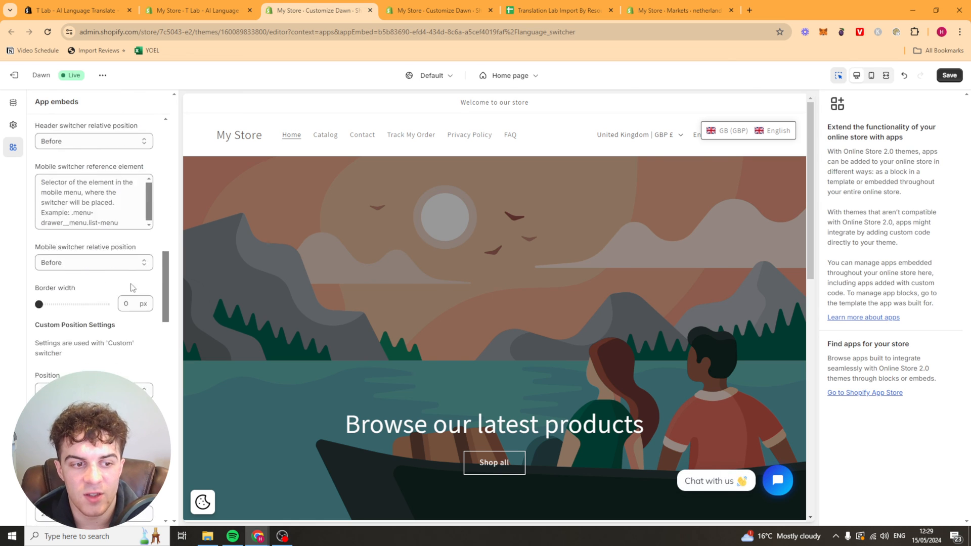
scroll(up, 3)
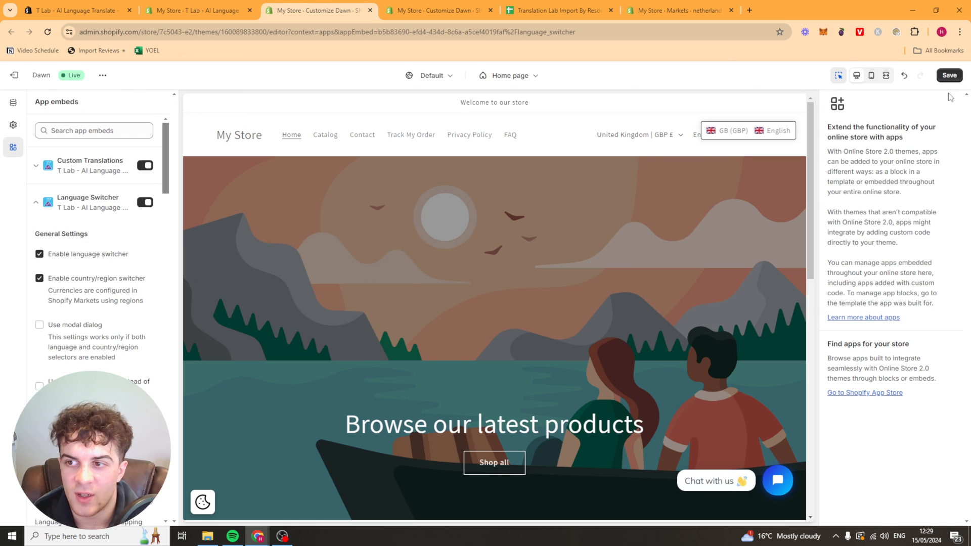
click(948, 75)
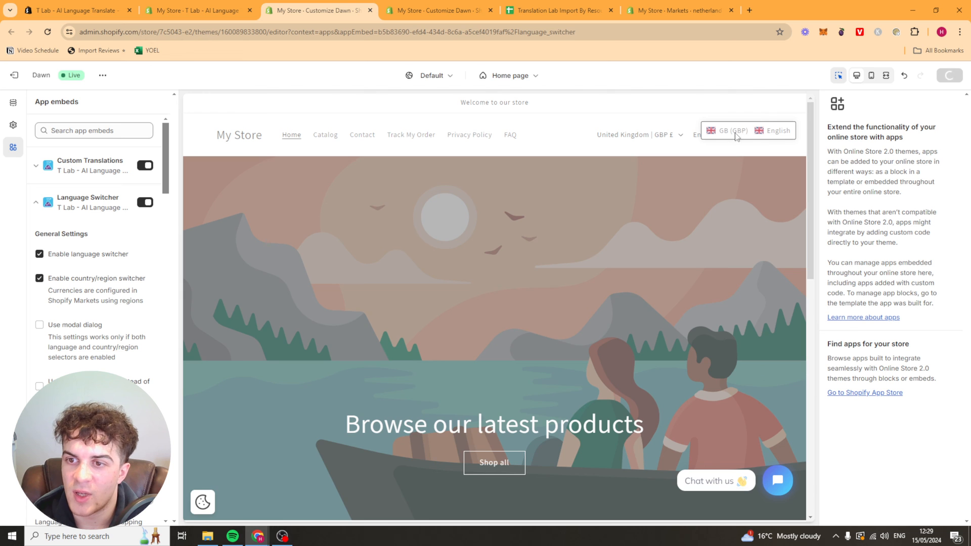
Switch the storefront preview to Netherlands (EUR €) and the Português language.
click(746, 131)
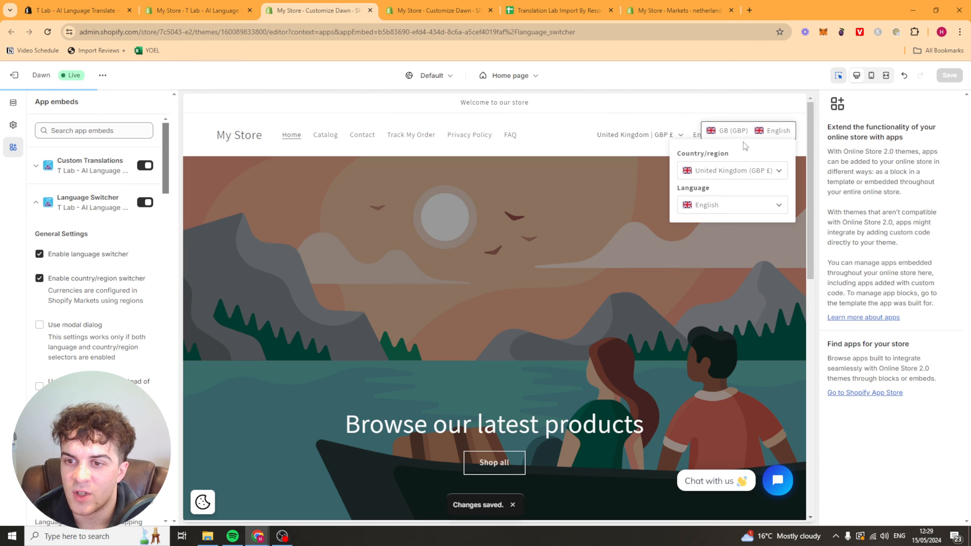
click(731, 170)
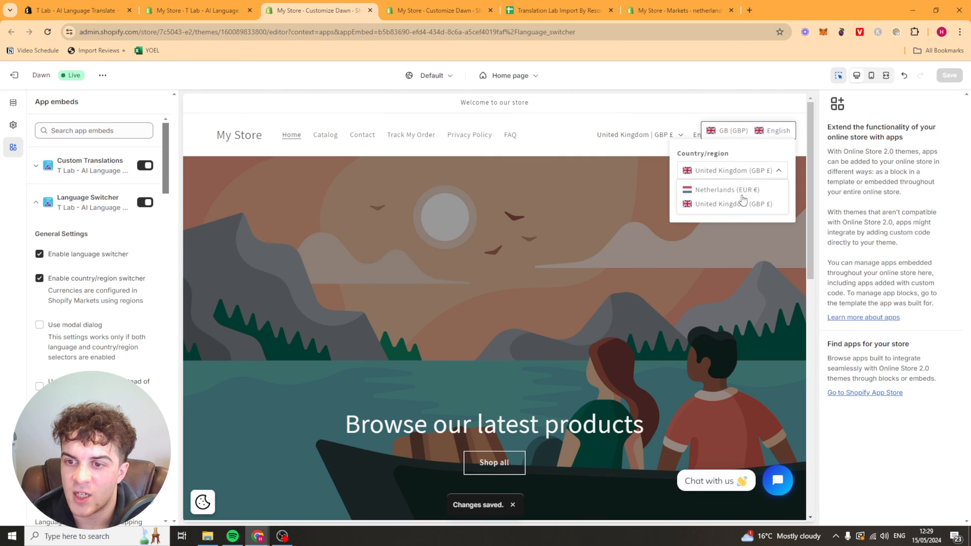
click(723, 189)
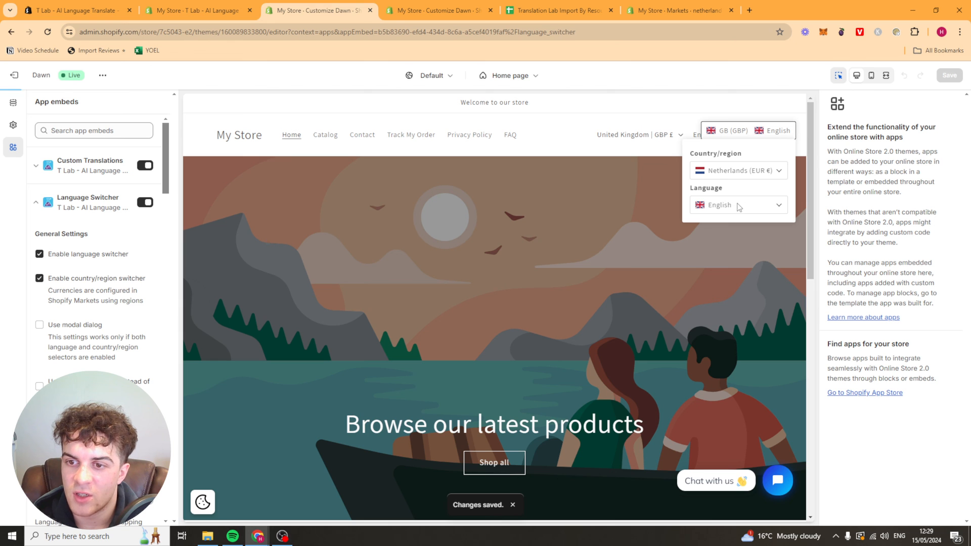
click(739, 205)
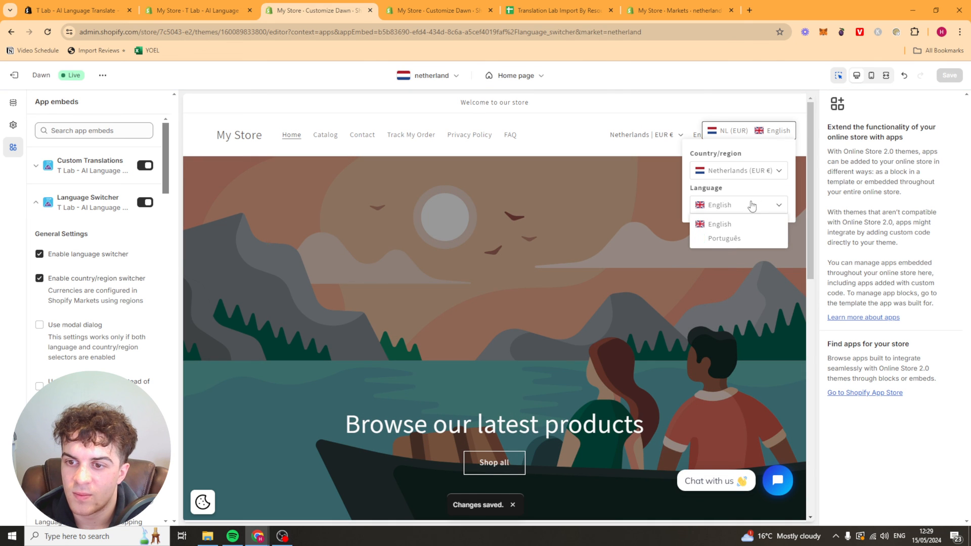
click(723, 239)
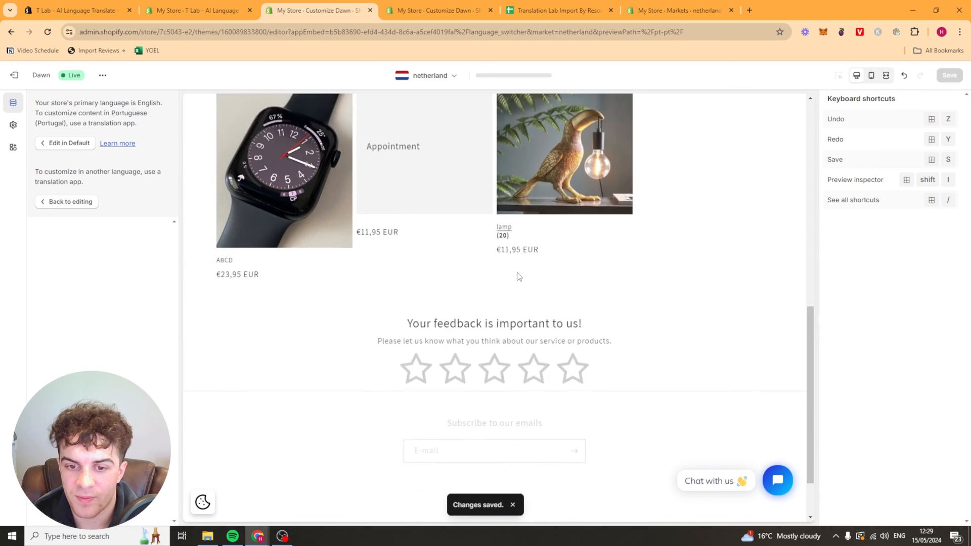
scroll(up, 3)
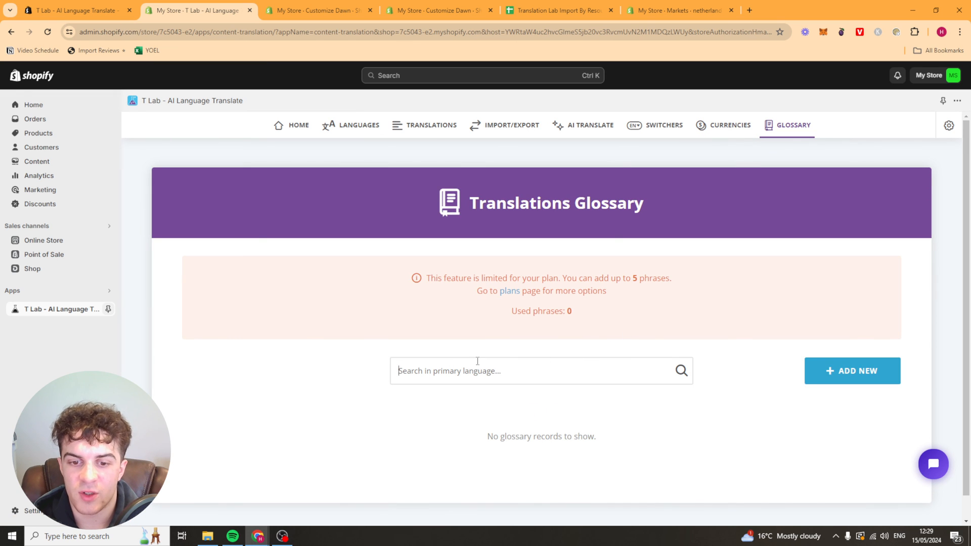
mouse_move(297, 125)
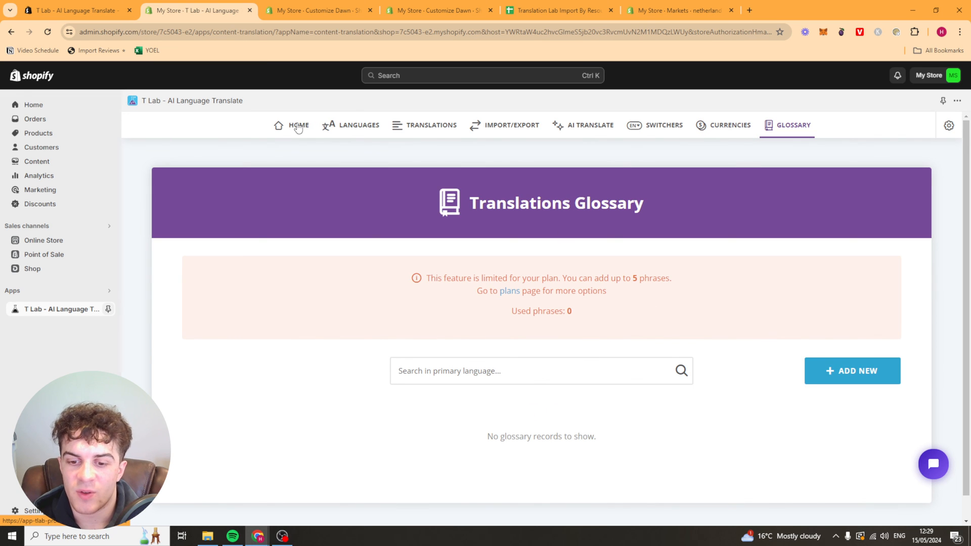
Go back to the T Lab app's home page via HOME navigation.
click(291, 126)
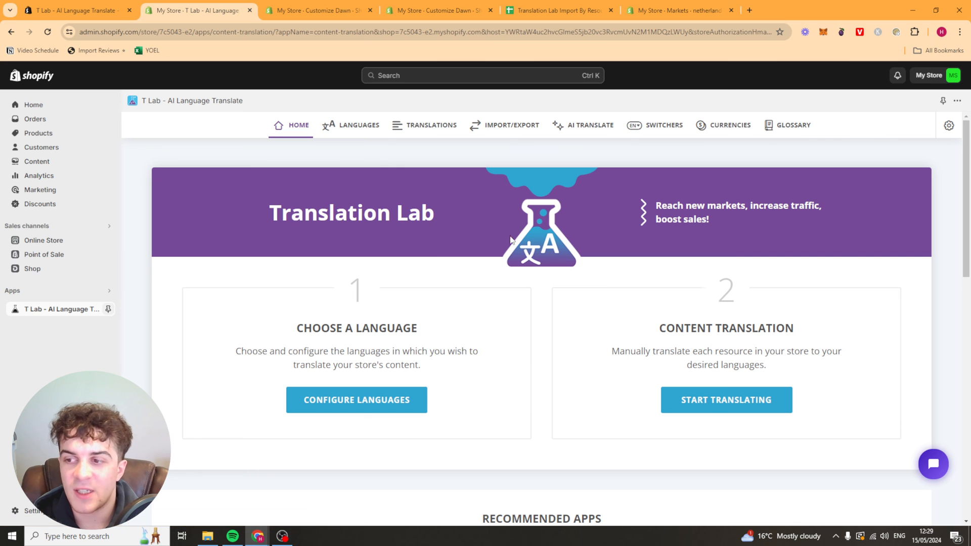
mouse_move(234, 115)
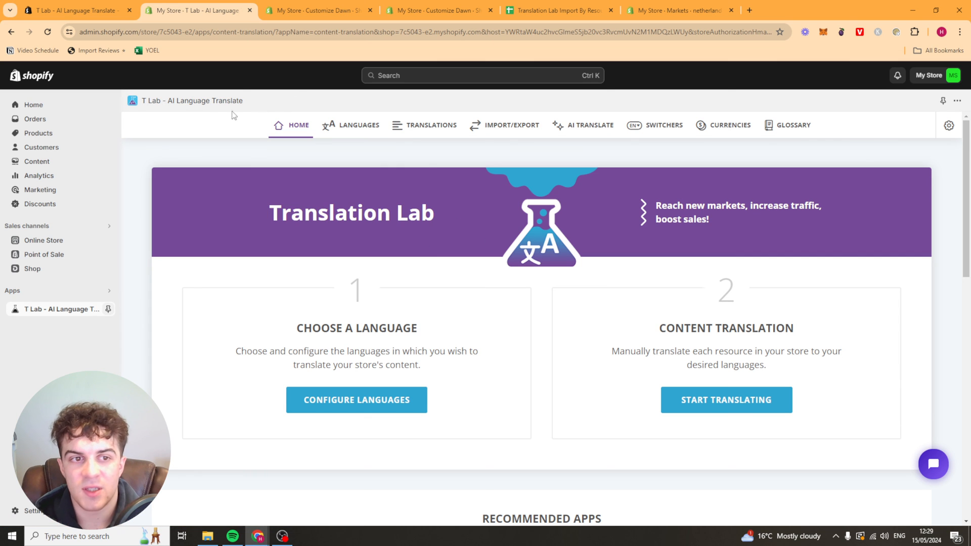
mouse_move(316, 100)
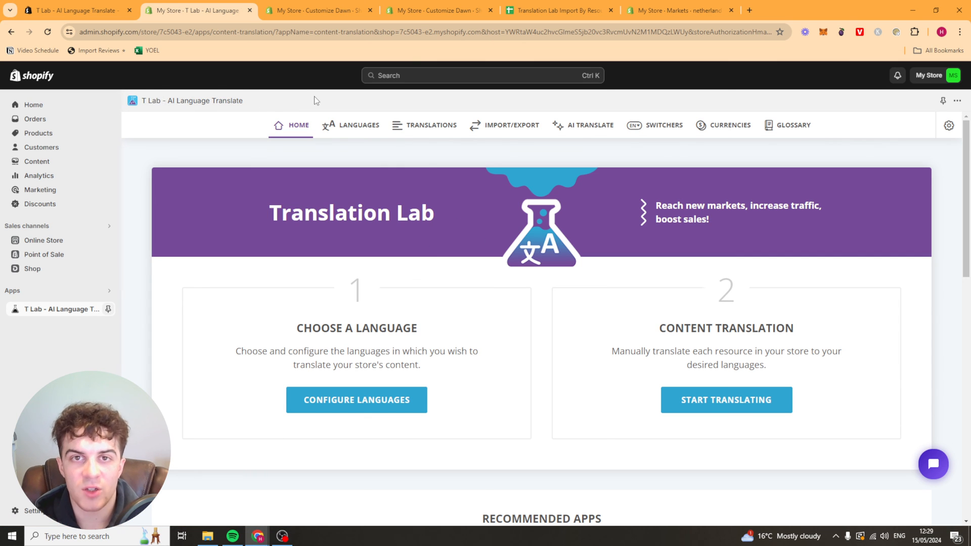